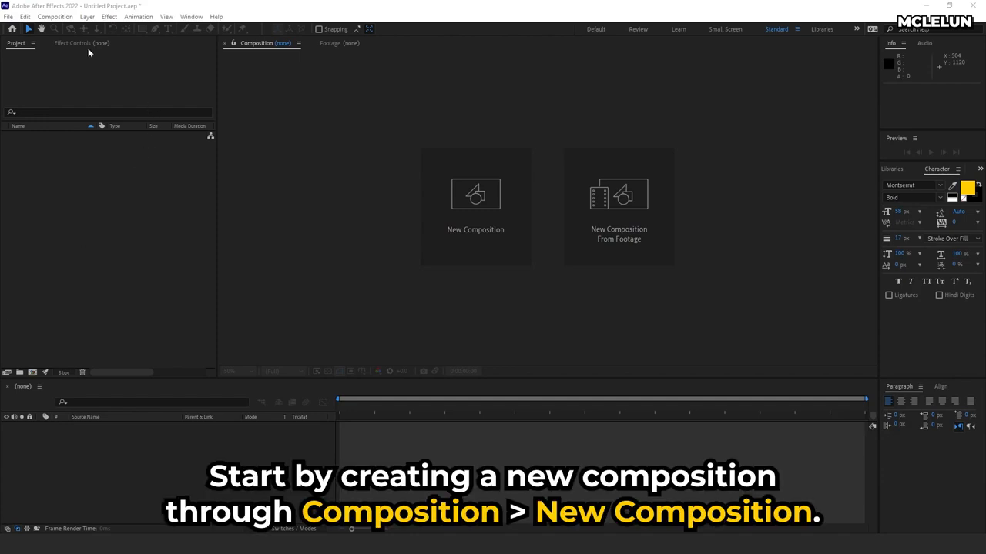
- Create the 1920×1080 FIREWORK composition, then add a black solid layer to it
{"action": "left_click", "coordinate": [54, 17]}
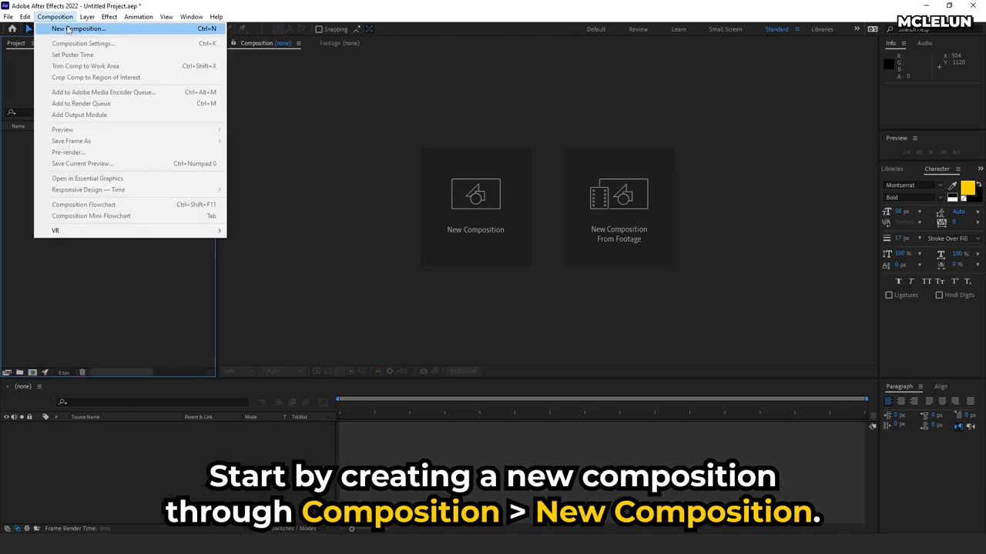
{"action": "left_click", "coordinate": [69, 29]}
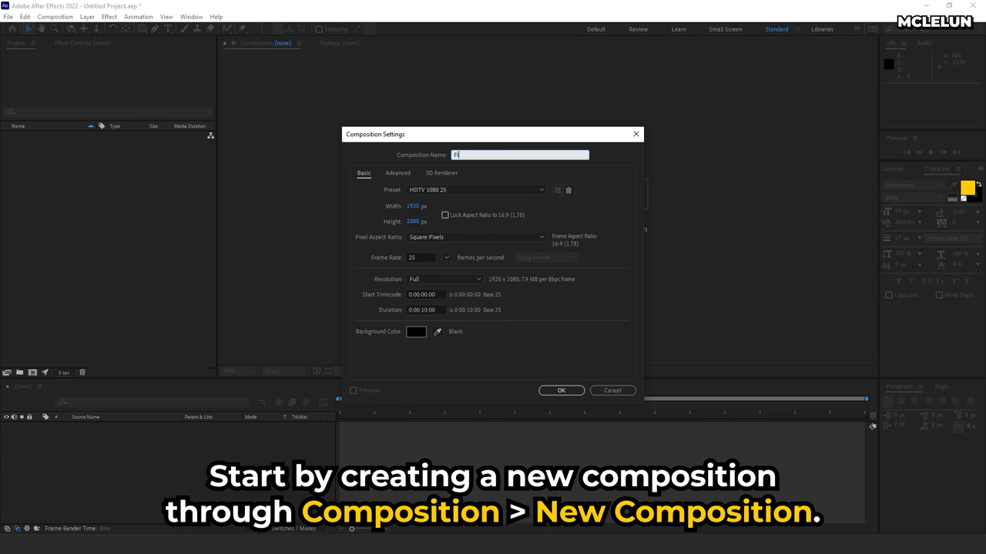
{"action": "left_click", "coordinate": [560, 390]}
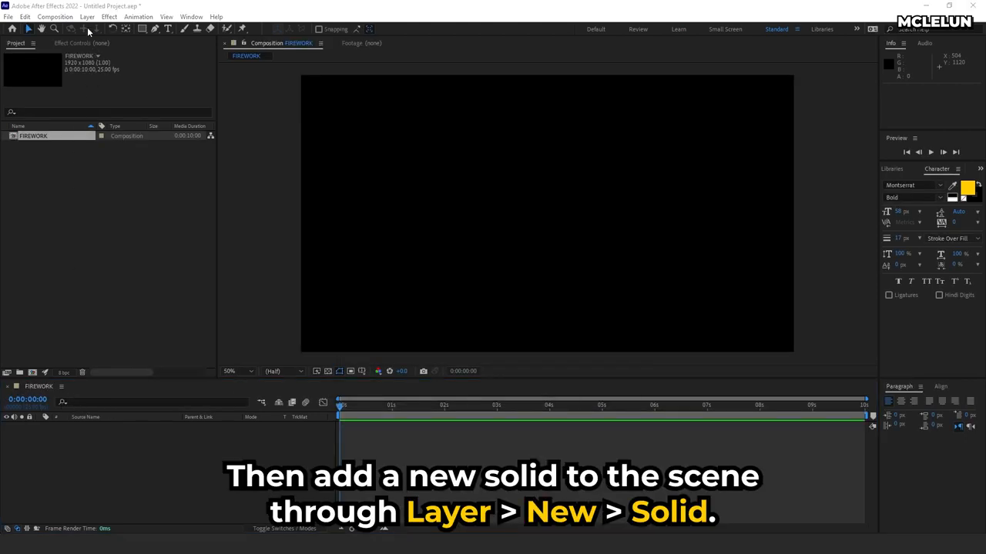
{"action": "left_click", "coordinate": [87, 17]}
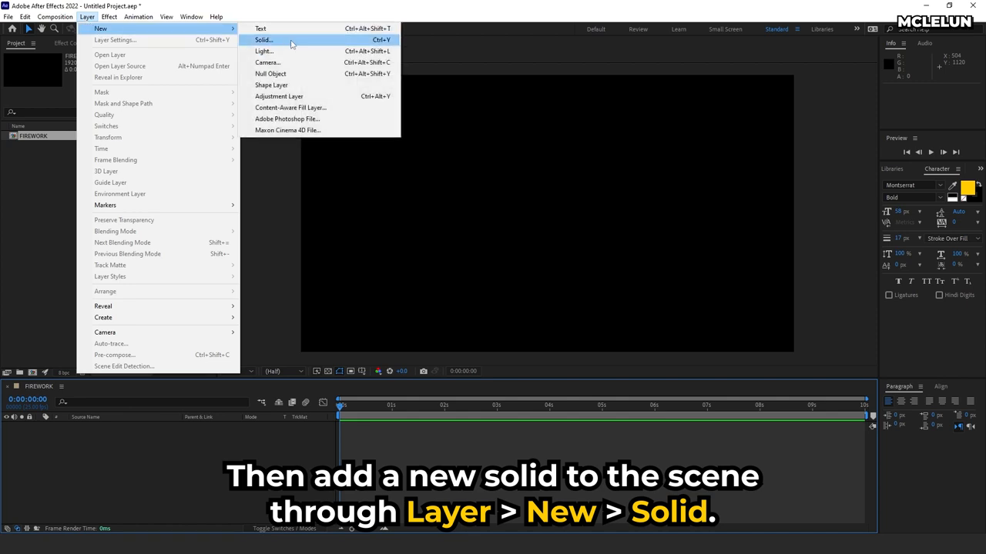
{"action": "left_click", "coordinate": [263, 39]}
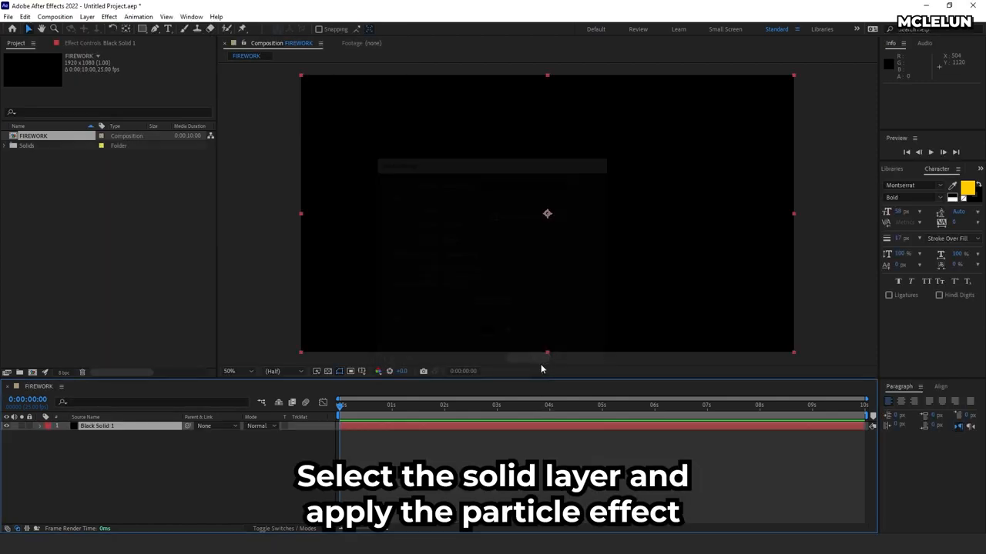
- Apply CC Particle World and uncheck Position, Radius, Motion Path, Grid, Horizon and Axis Box guides
{"action": "left_click", "coordinate": [108, 16]}
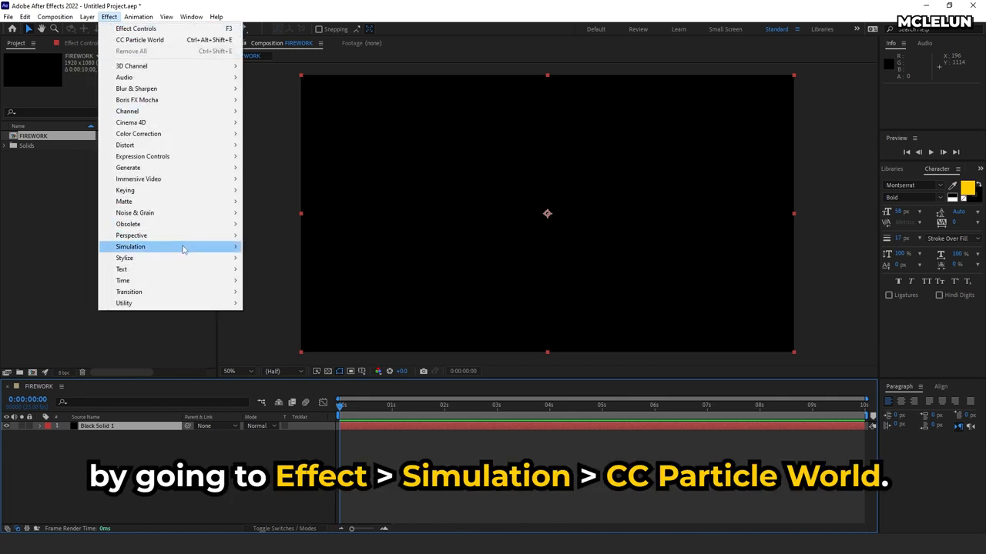
{"action": "left_click", "coordinate": [130, 246]}
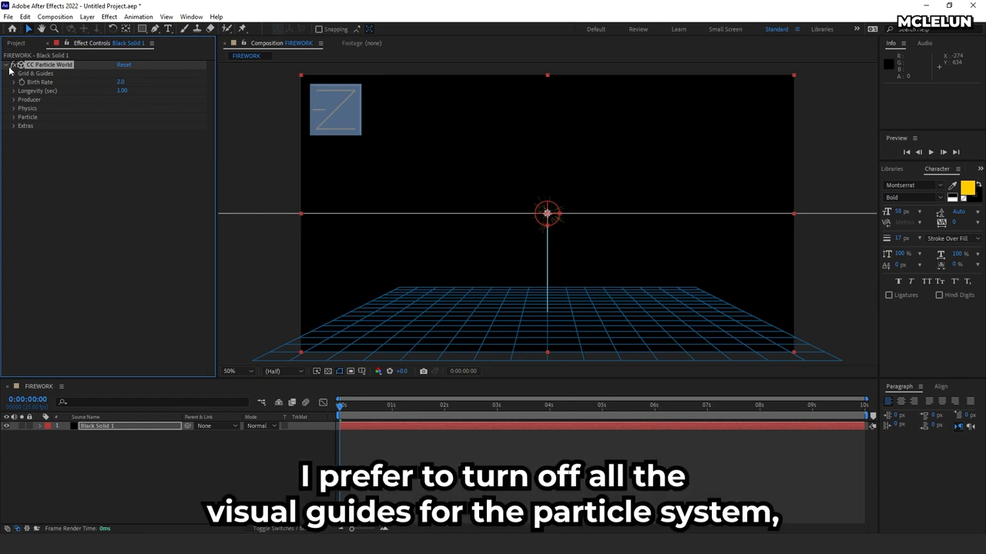
{"action": "left_click", "coordinate": [14, 74]}
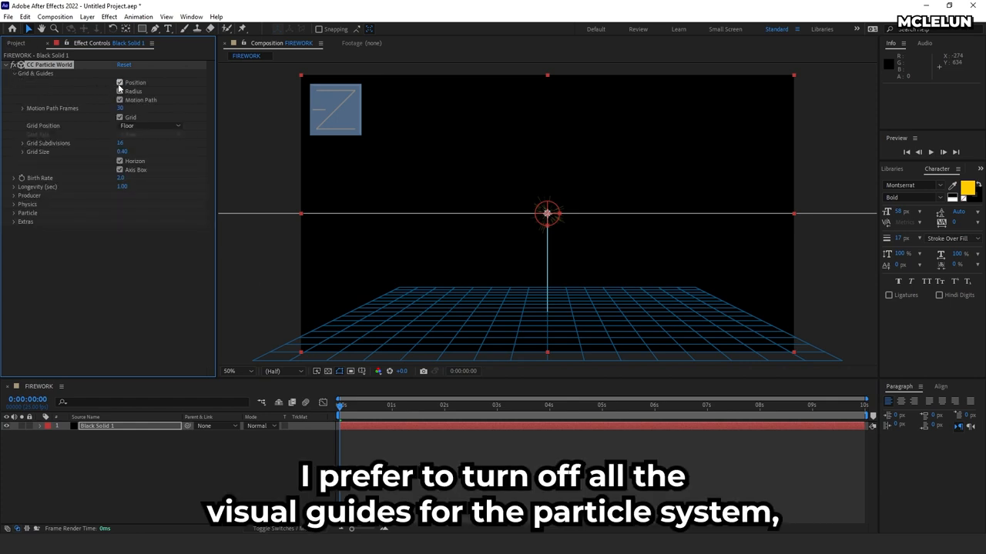
{"action": "left_click", "coordinate": [119, 117]}
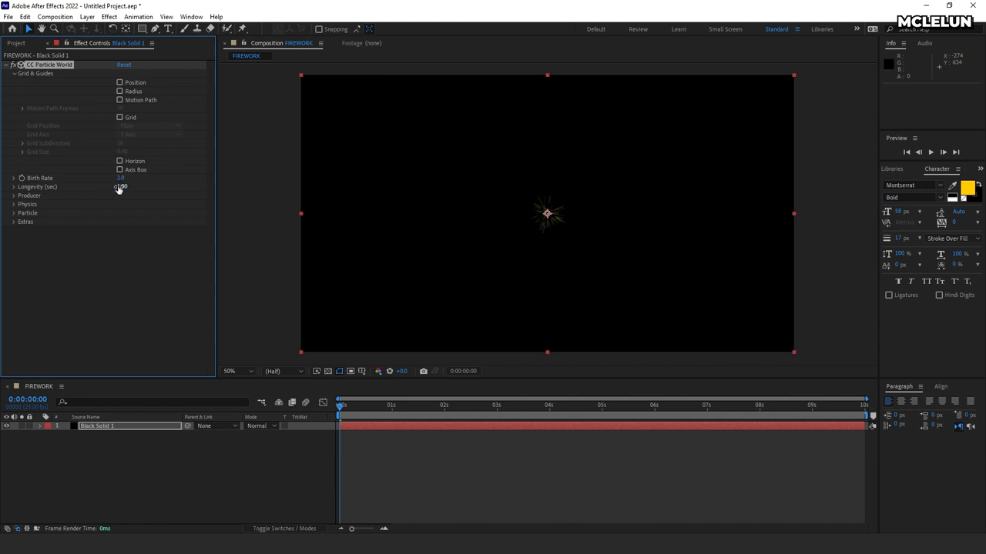
- Set Birth Rate to 10, preview near two seconds, and zero the emitter Radius values
{"action": "left_click", "coordinate": [14, 213]}
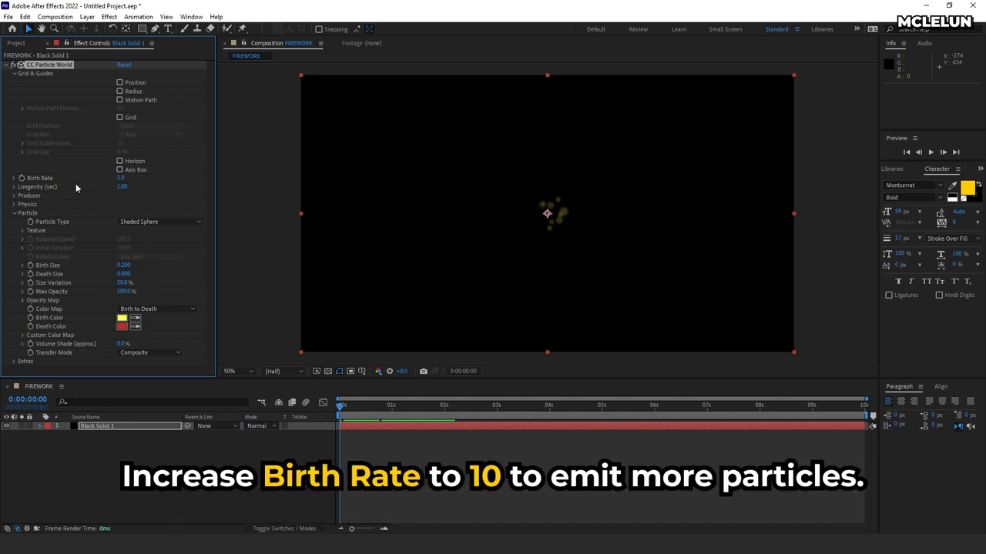
{"action": "left_click", "coordinate": [121, 177]}
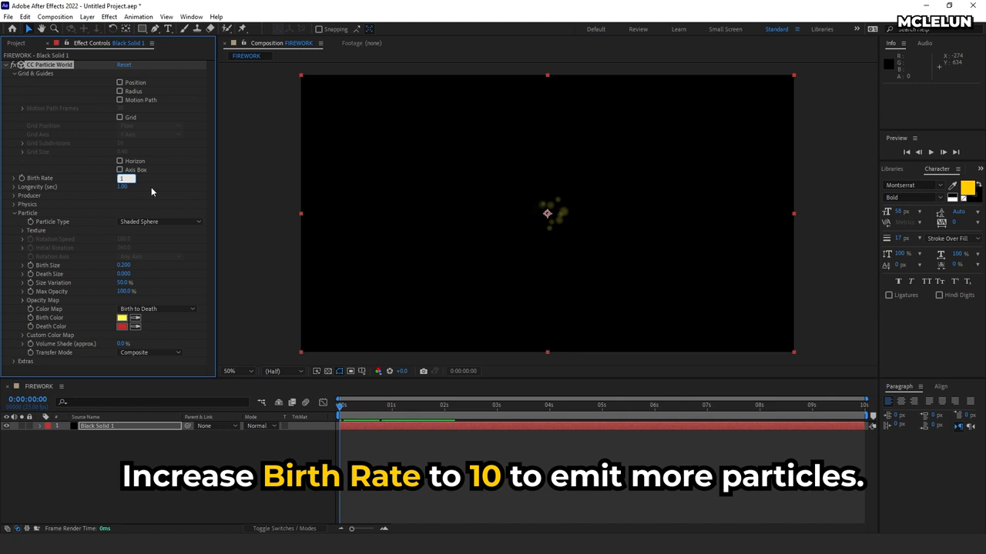
{"action": "type", "text": "10.0"}
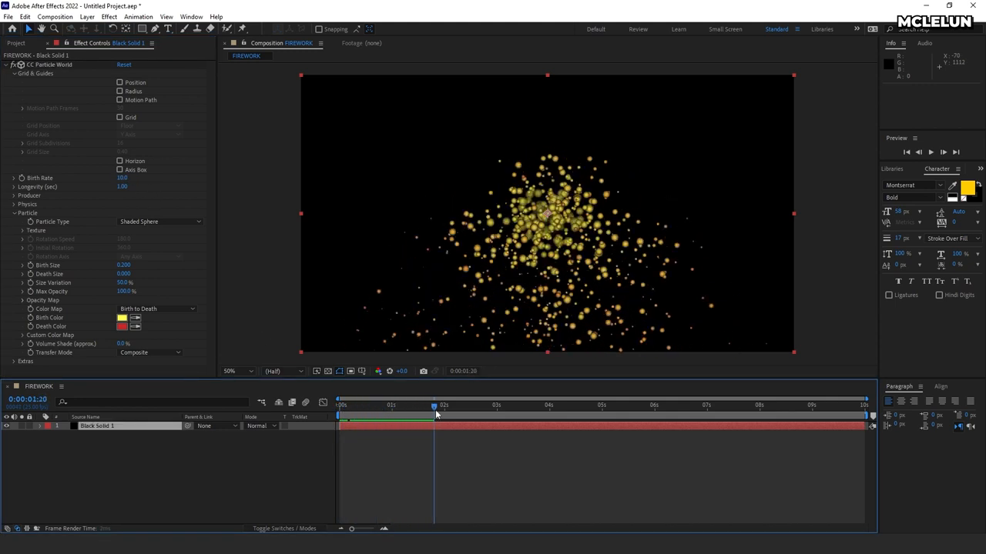
{"action": "left_click", "coordinate": [14, 195]}
{"action": "type", "text": "0.000"}
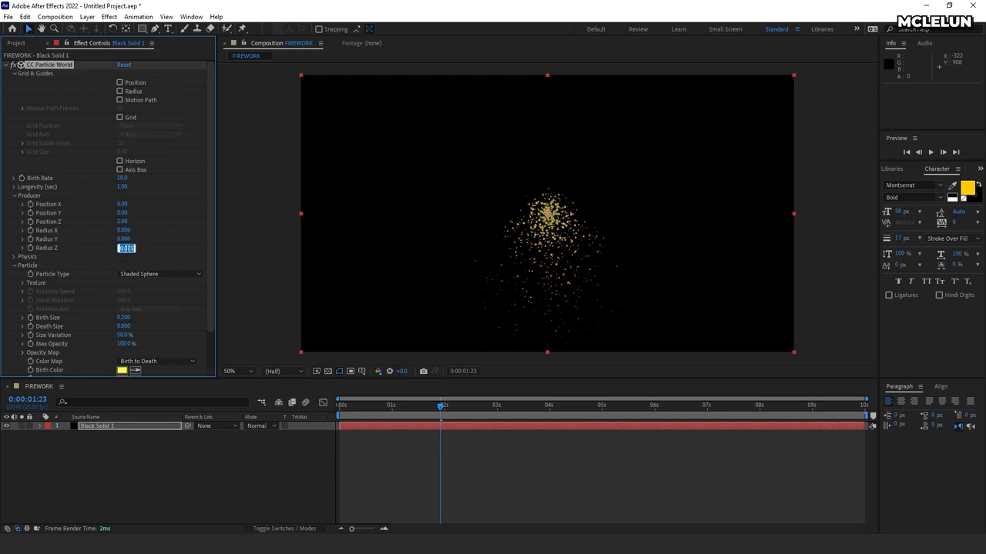
{"action": "left_click", "coordinate": [15, 257]}
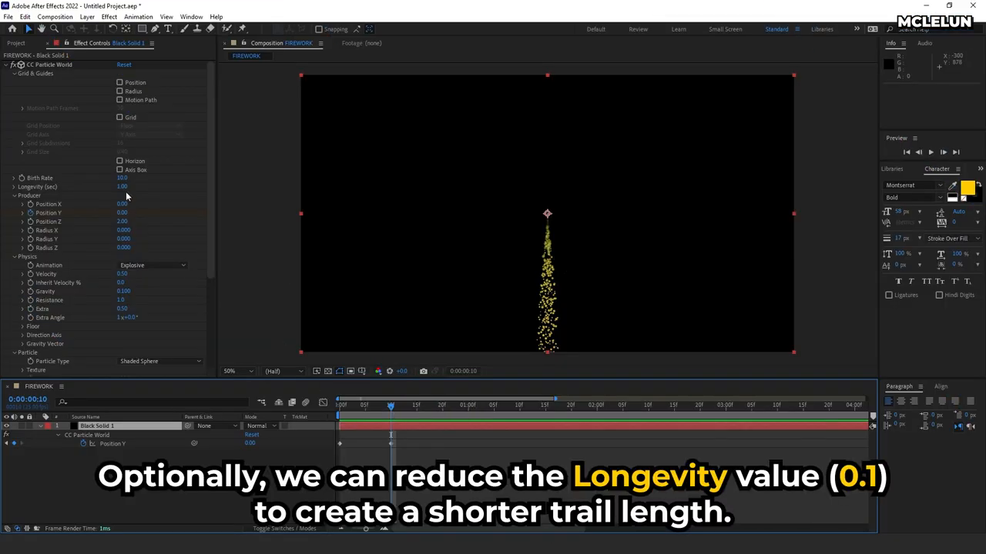
- Set particle Longevity to 0.10 for a short, compact rising trail
{"action": "left_click", "coordinate": [121, 187]}
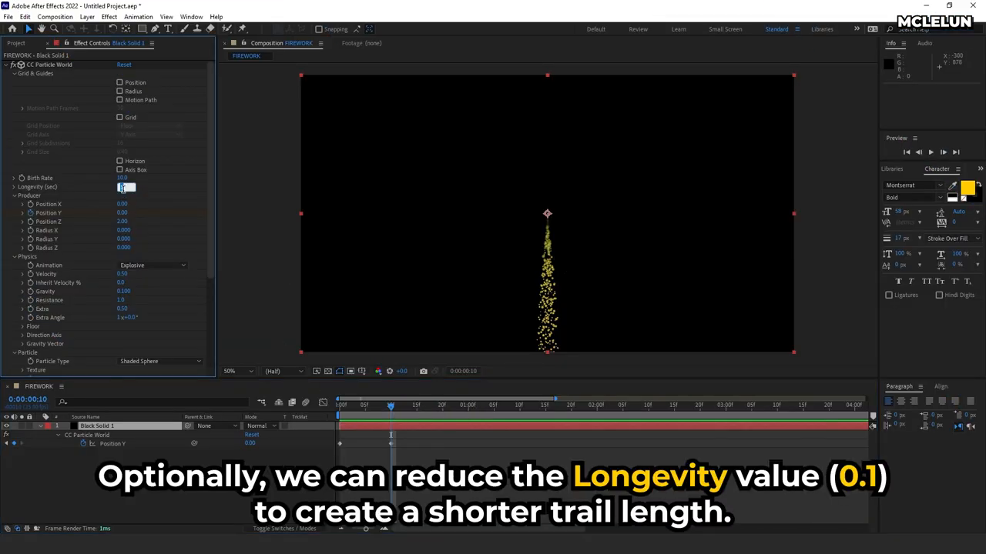
{"action": "type", "text": "0.10"}
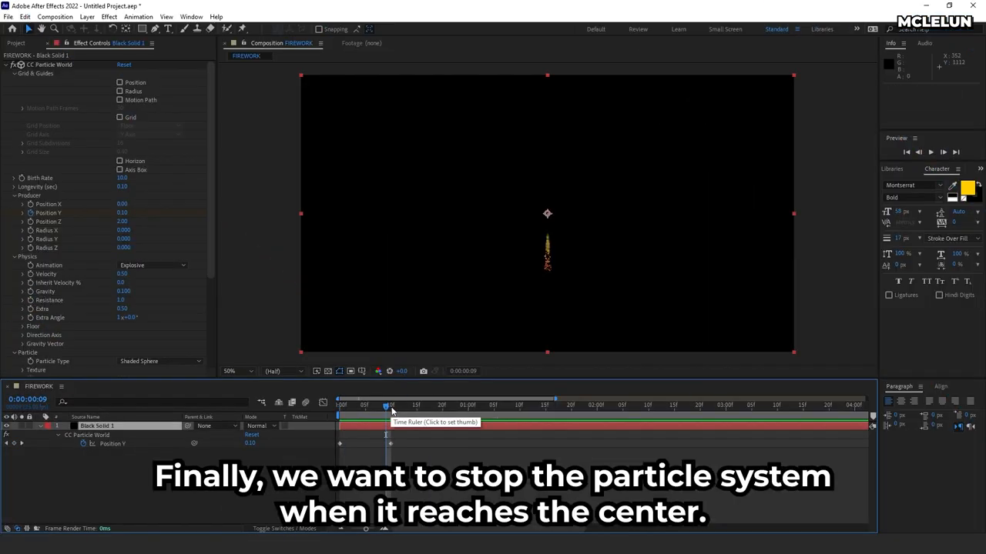
- Halt Birth Rate emission at the centre frame and rename the solid layer TRAIL
{"action": "left_click", "coordinate": [391, 404]}
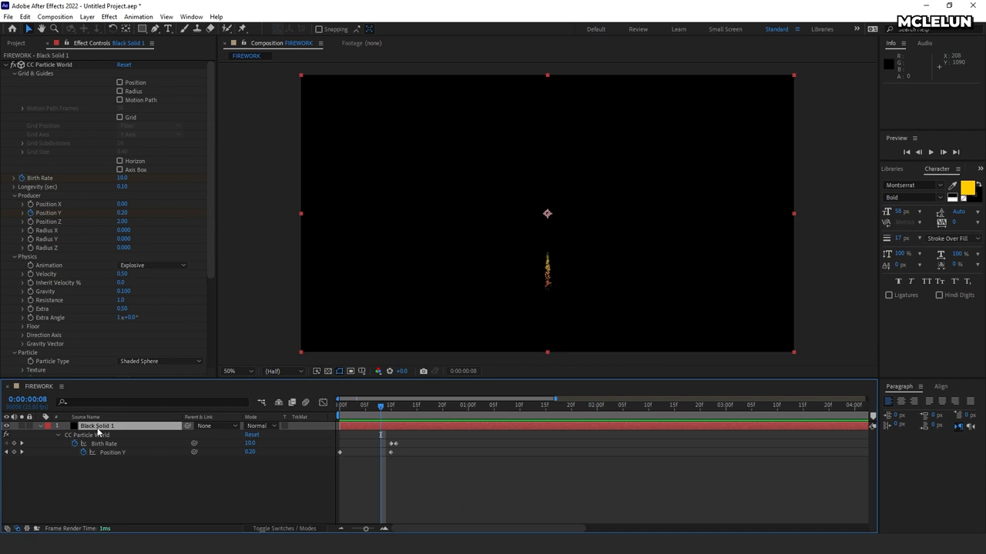
{"action": "right_click", "coordinate": [97, 426]}
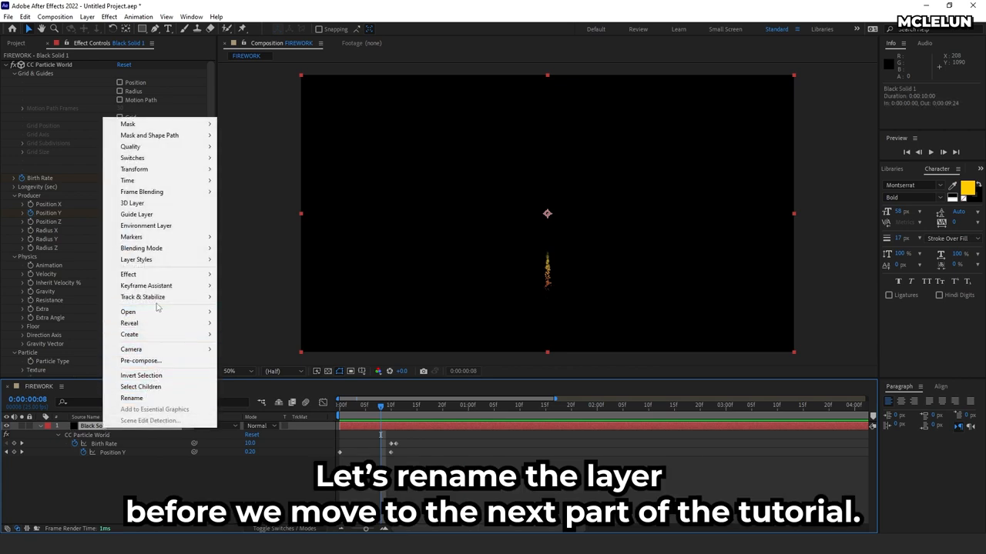
{"action": "left_click", "coordinate": [131, 398]}
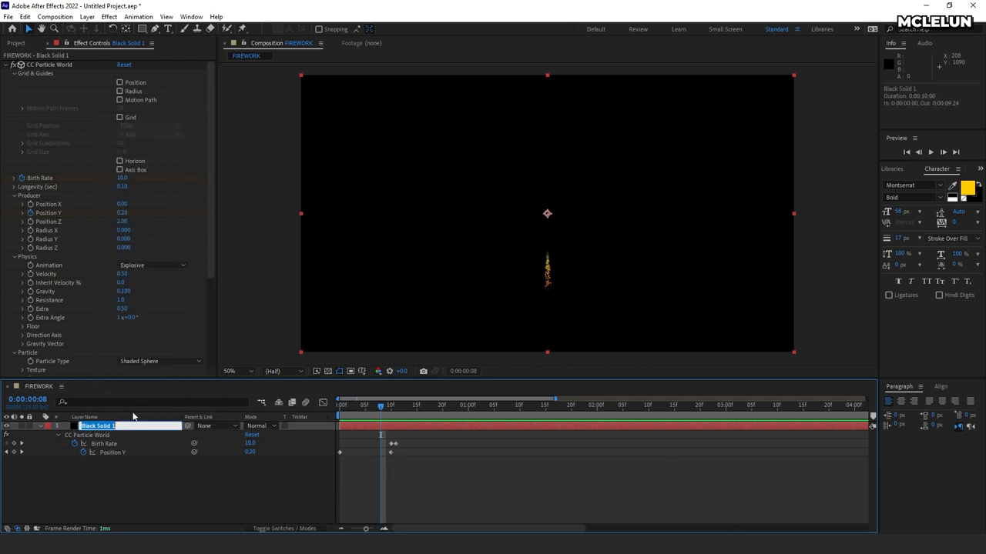
{"action": "type", "text": "TRAIL"}
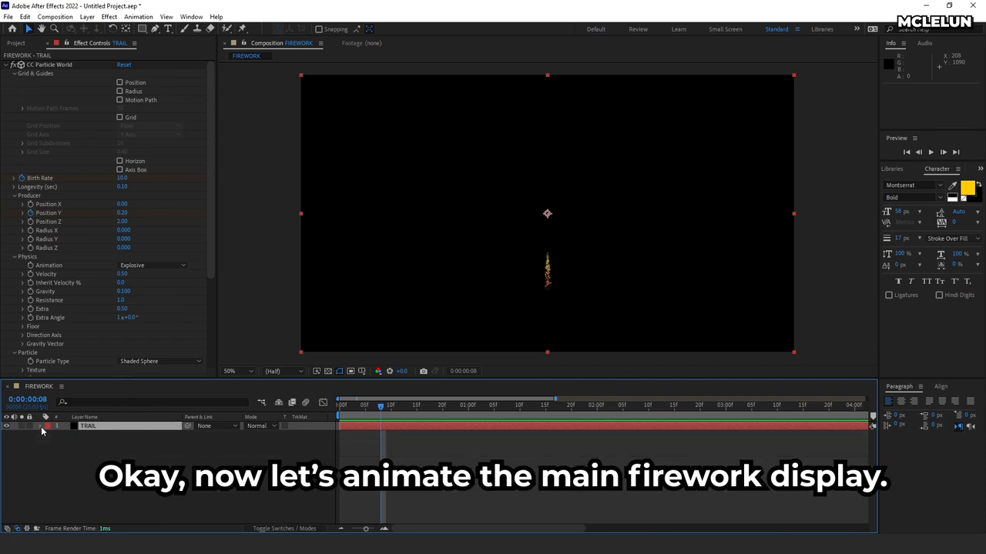
- Add CC Particle World to the FIREWORK solid and switch off its Position, Motion Path, Grid and Horizon guides
{"action": "left_click", "coordinate": [15, 44]}
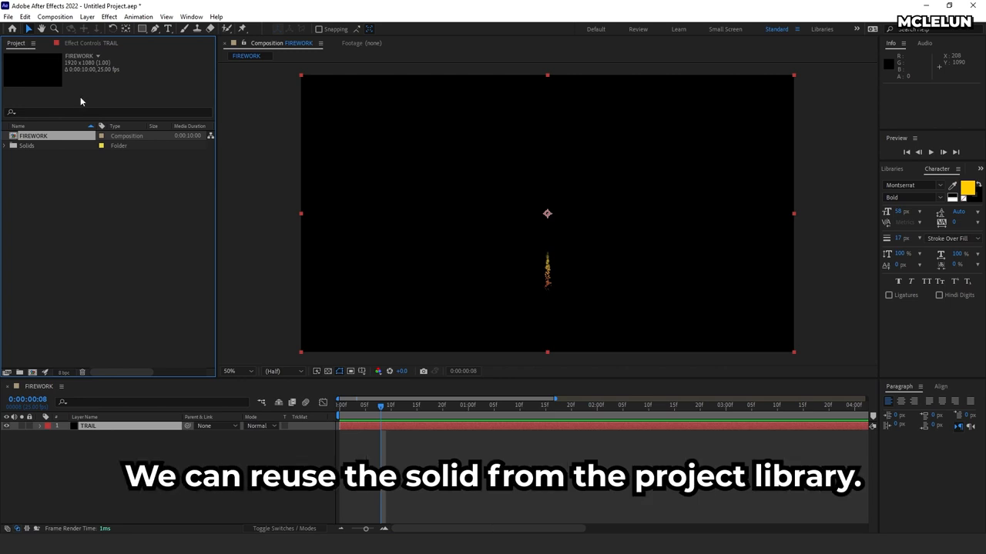
{"action": "mouse_move", "coordinate": [6, 152]}
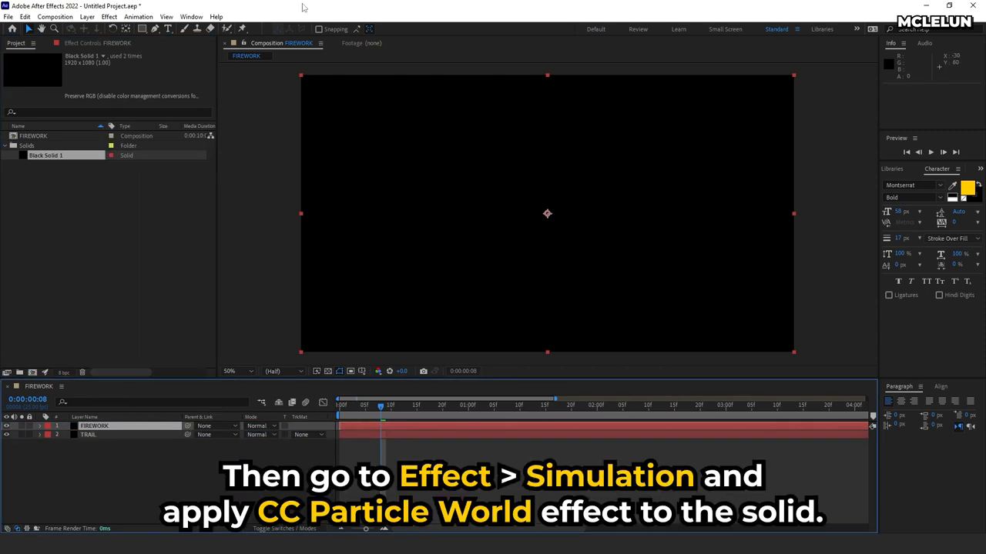
{"action": "left_click", "coordinate": [109, 16]}
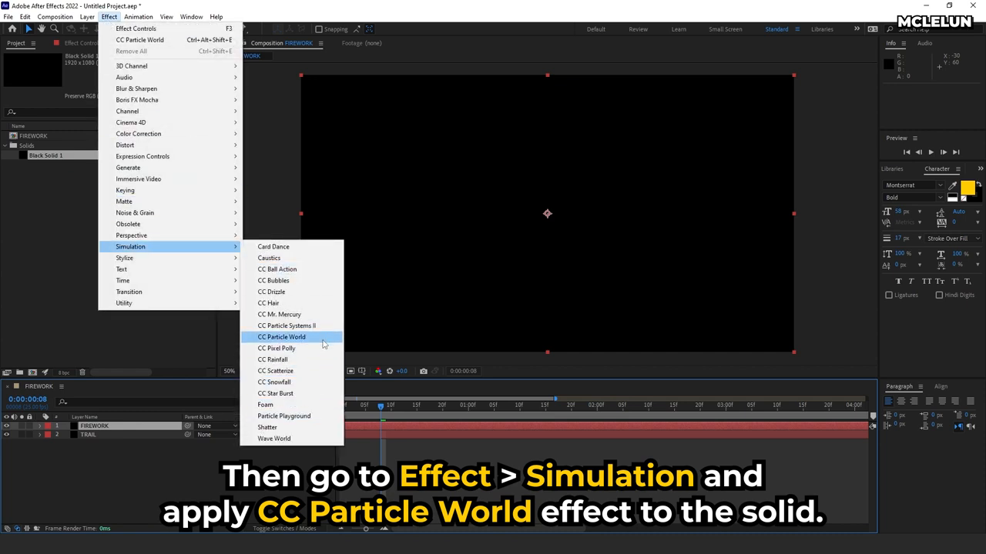
{"action": "left_click", "coordinate": [282, 336]}
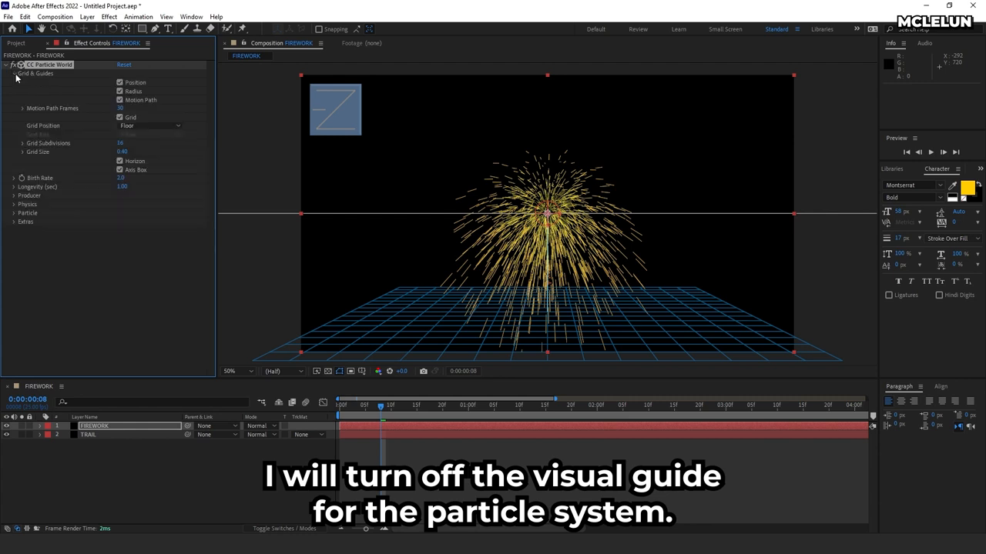
{"action": "left_click", "coordinate": [120, 117]}
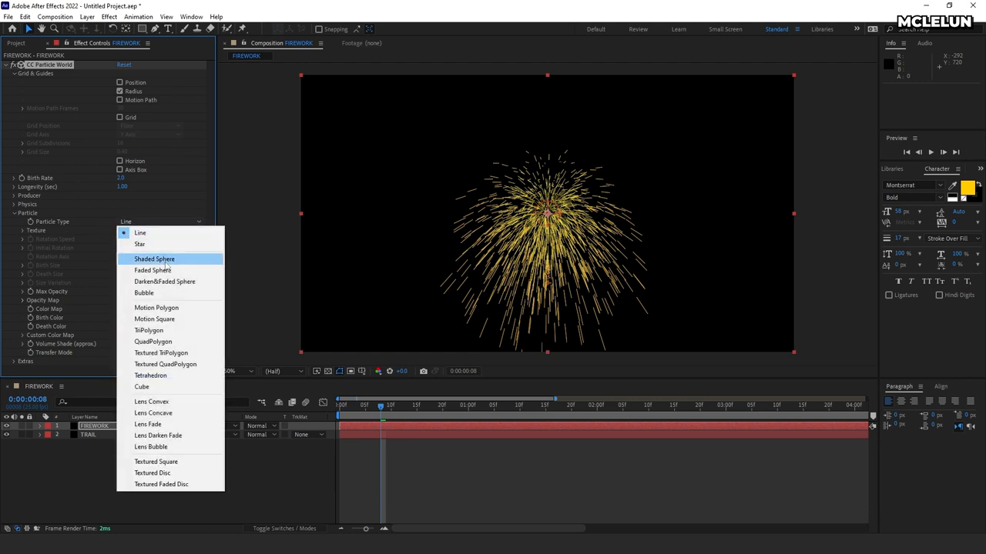
- Render particles as Shaded Spheres and keyframe Birth Rate from 0 at frame 0 to 50
{"action": "left_click", "coordinate": [154, 258]}
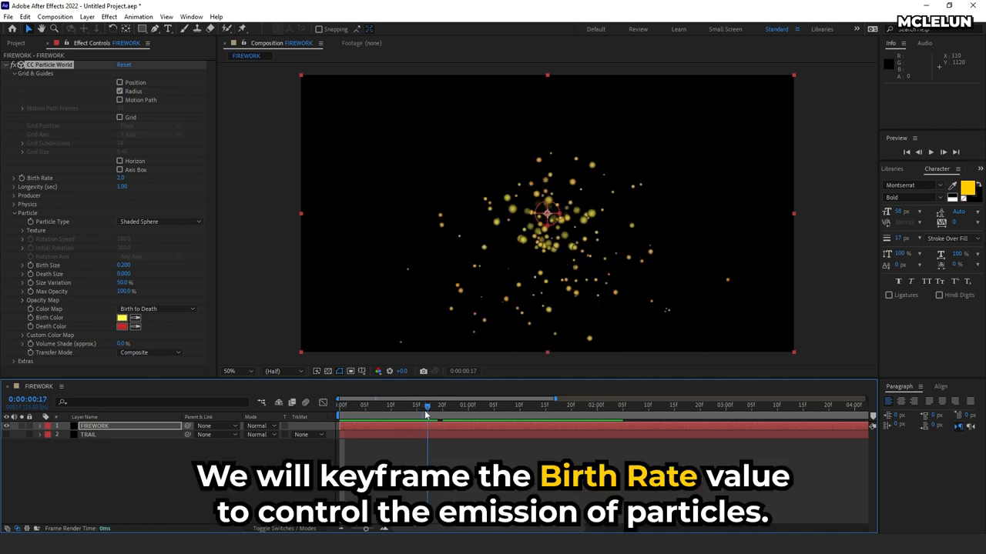
{"action": "left_click_drag", "start_coordinate": [426, 405], "coordinate": [387, 405]}
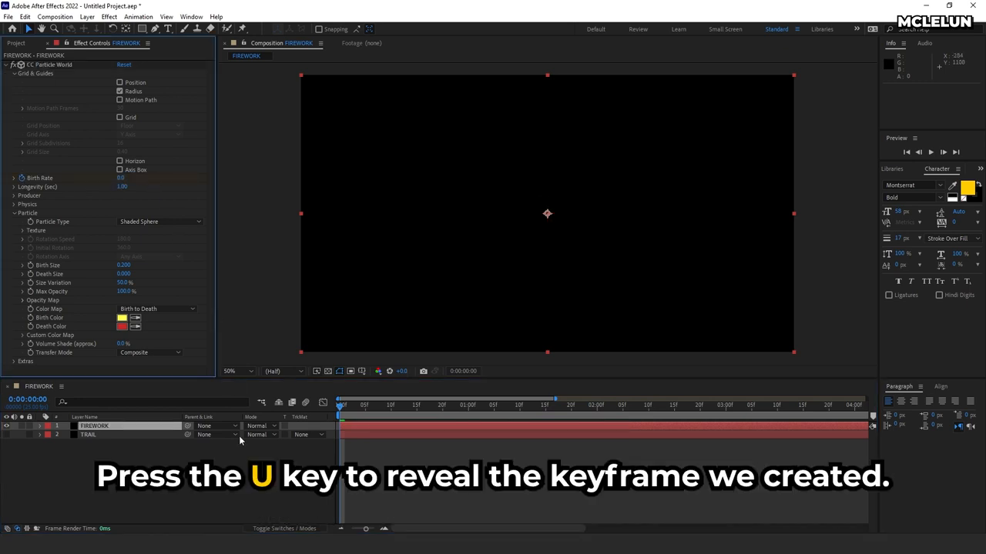
{"action": "key", "text": "u"}
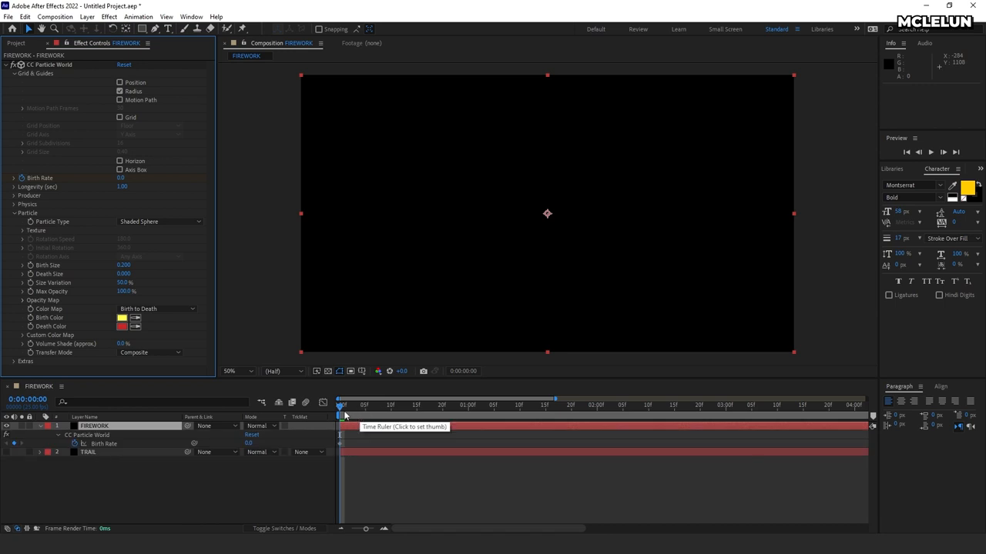
{"action": "left_click", "coordinate": [343, 407]}
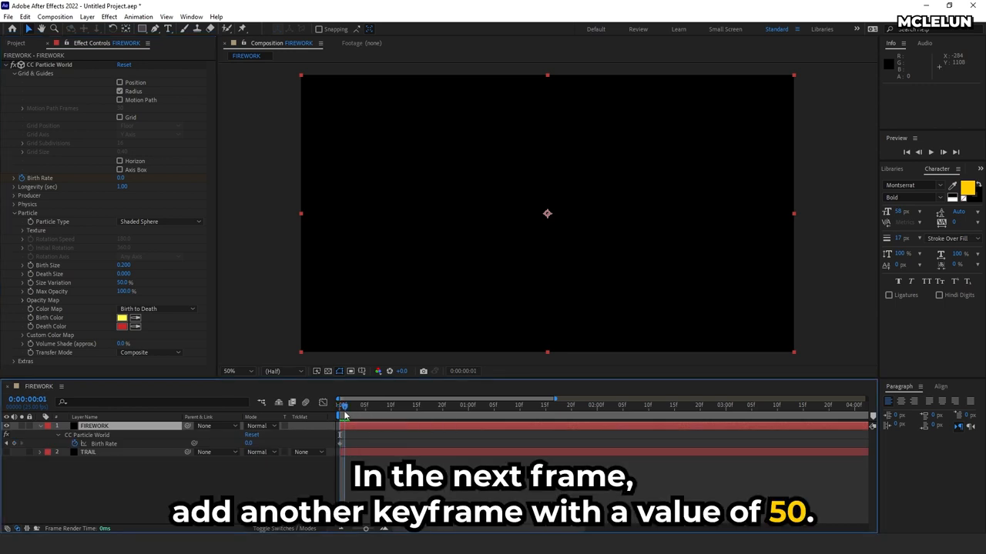
{"action": "double_click", "coordinate": [120, 177]}
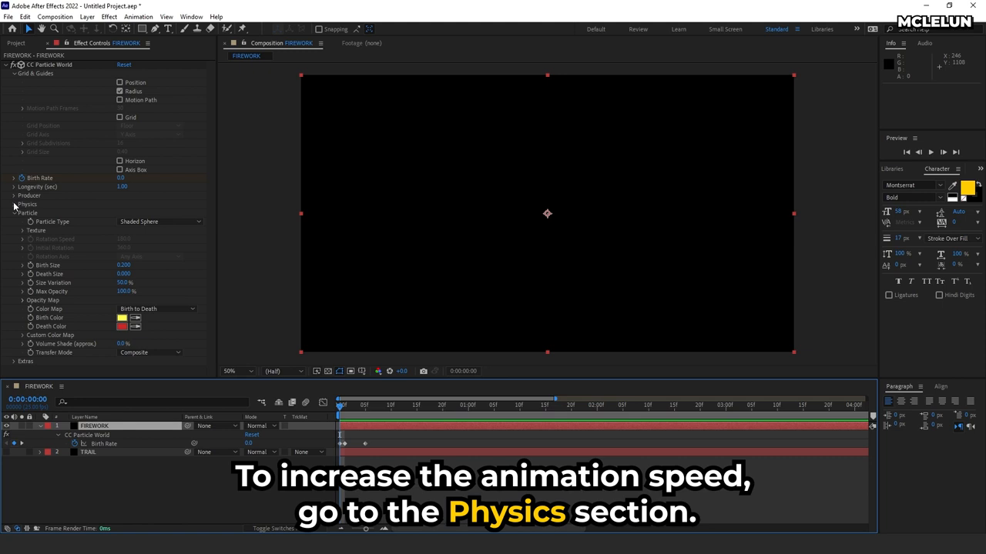
- Set Velocity 15, Resistance 20, Position Z 2 and Longevity 5, then preview the burst
{"action": "left_click", "coordinate": [13, 204]}
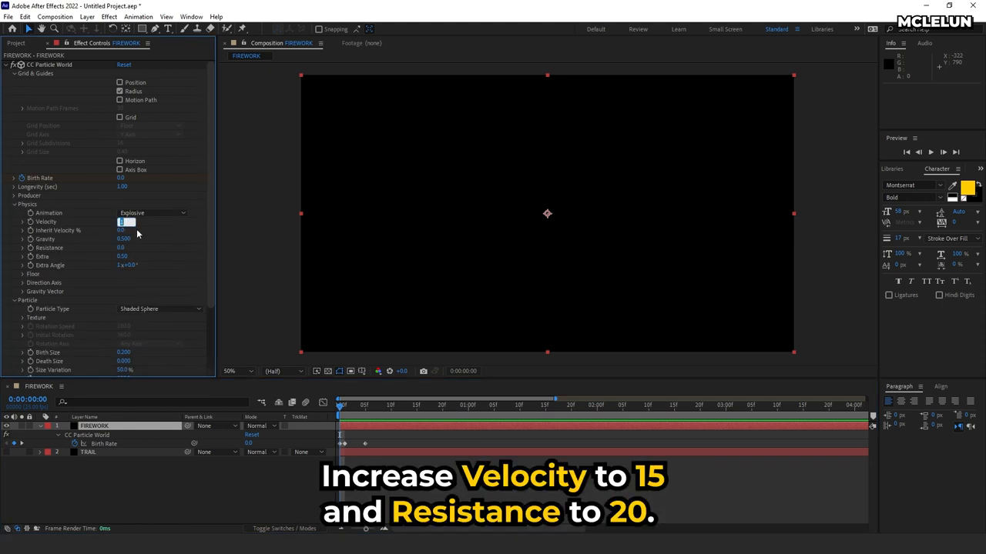
{"action": "type", "text": "15"}
{"action": "left_click", "coordinate": [124, 247]}
{"action": "type", "text": "20"}
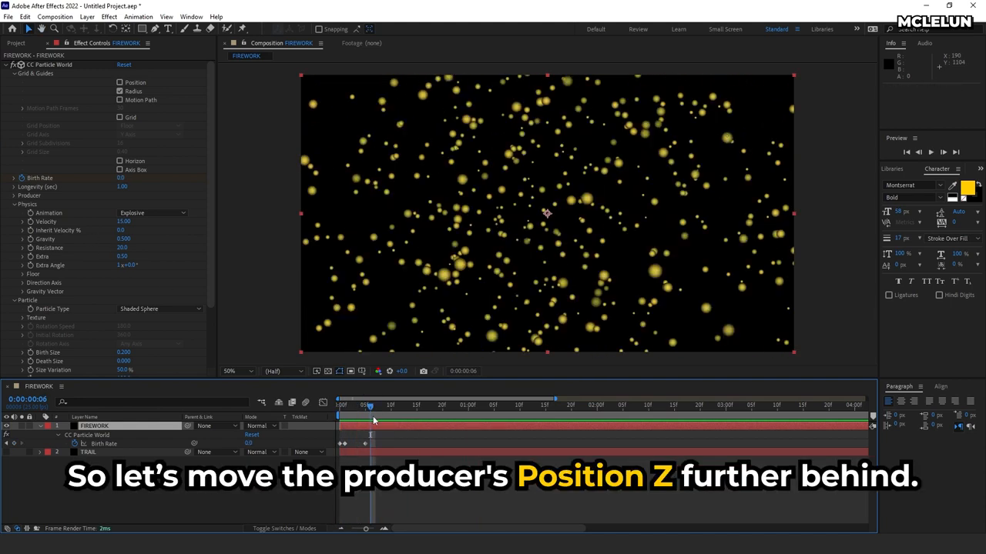
{"action": "left_click", "coordinate": [24, 196]}
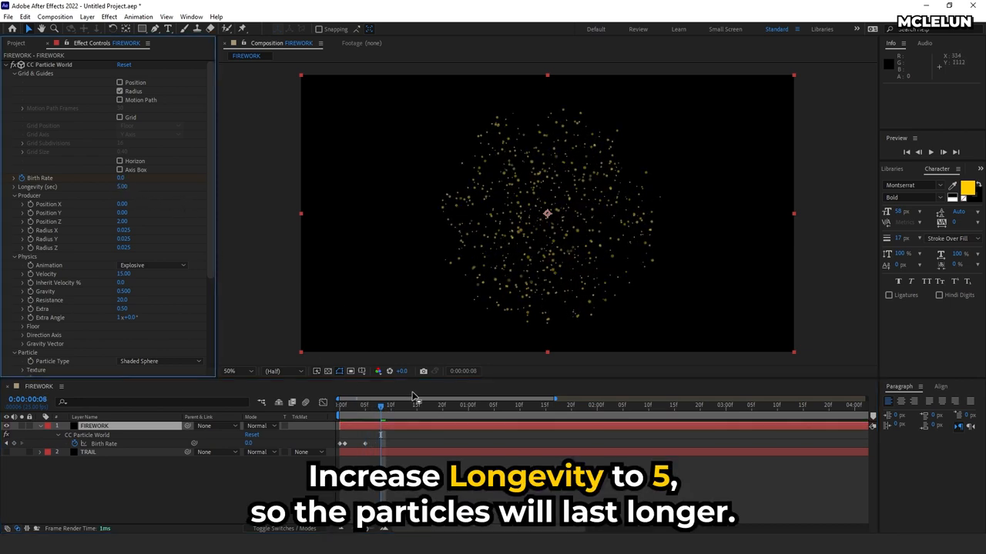
{"action": "left_click", "coordinate": [943, 152]}
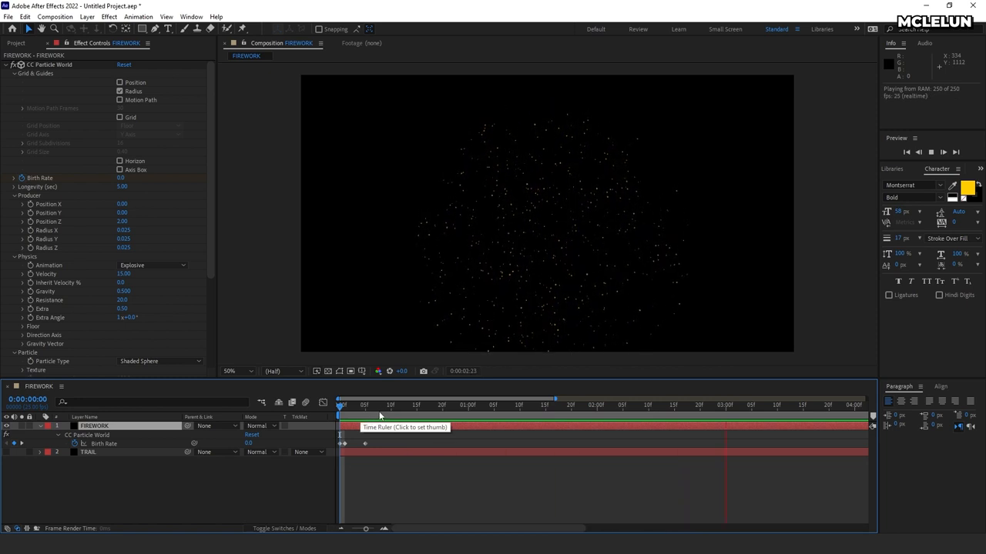
{"action": "left_click", "coordinate": [375, 404]}
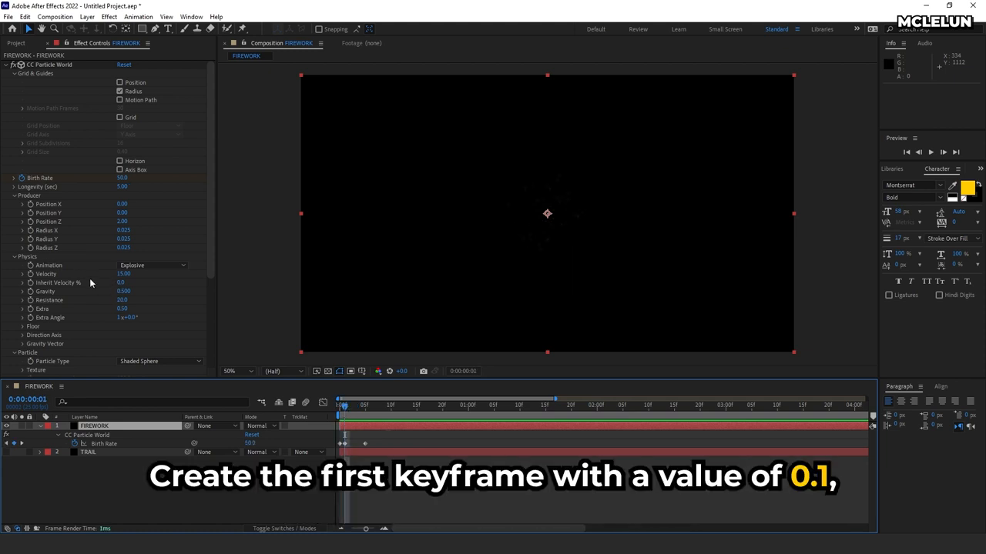
- Keyframe Gravity from 0.1 on frame 1 up to 0.8 a few frames later
{"action": "double_click", "coordinate": [123, 291]}
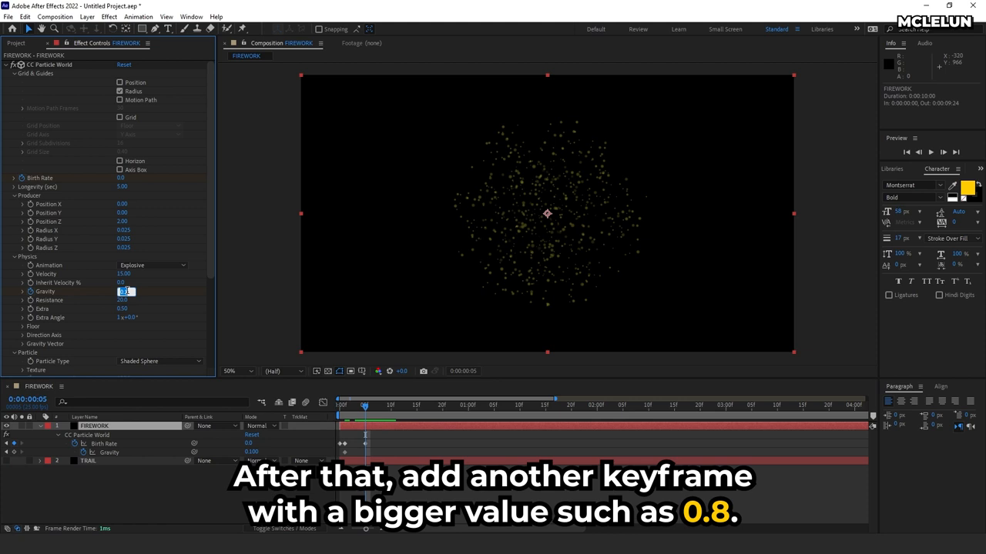
{"action": "type", "text": "0.8"}
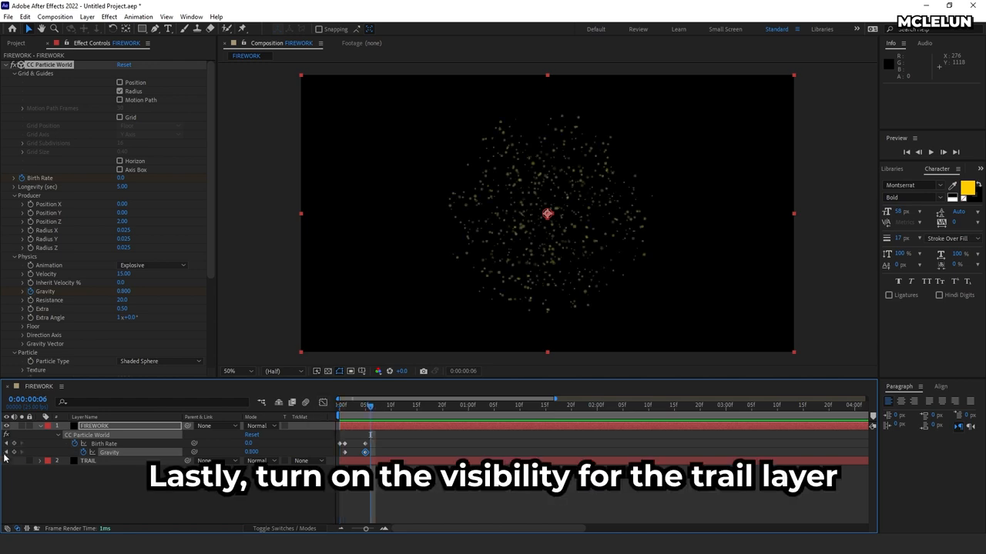
- Turn the TRAIL layer's eye switch back on in the timeline
{"action": "left_click", "coordinate": [6, 460]}
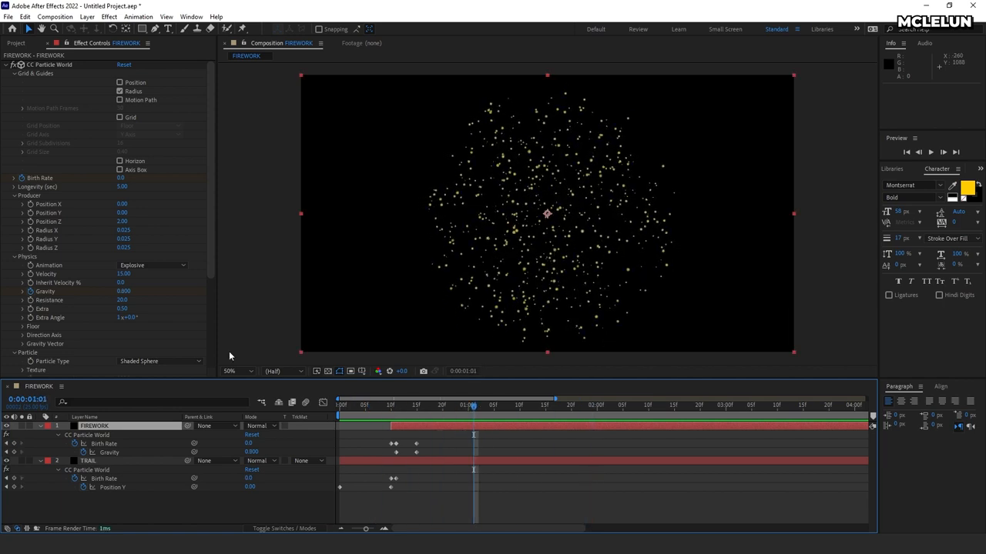
{"action": "scroll", "scroll_direction": "down", "scroll_amount": 3}
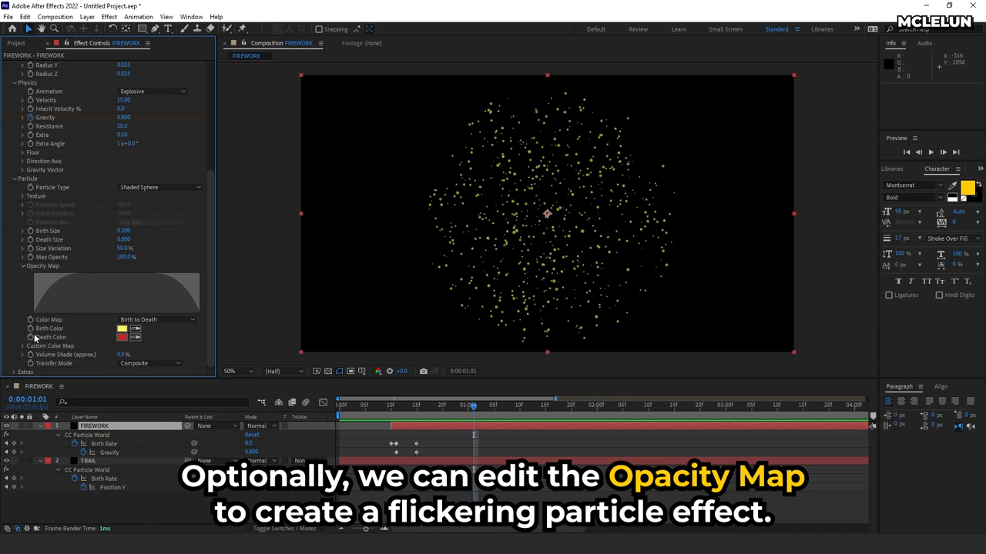
{"action": "mouse_move", "coordinate": [68, 302]}
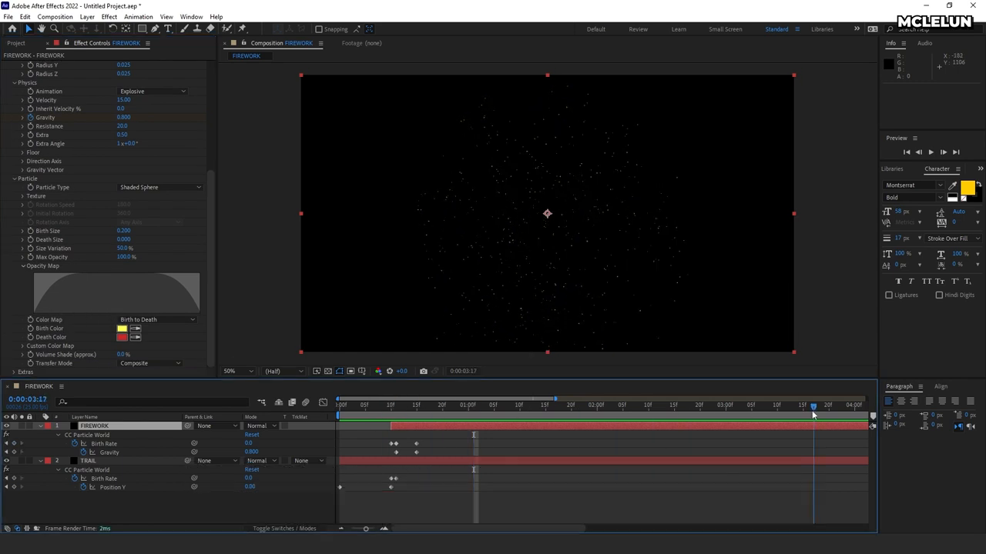
{"action": "left_click", "coordinate": [492, 405]}
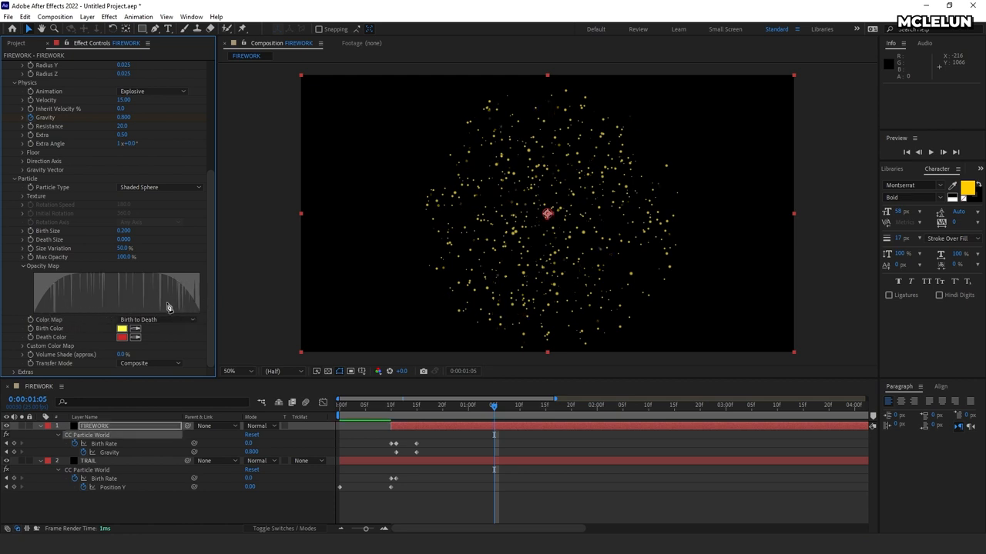
{"action": "left_click_drag", "start_coordinate": [493, 404], "coordinate": [364, 404]}
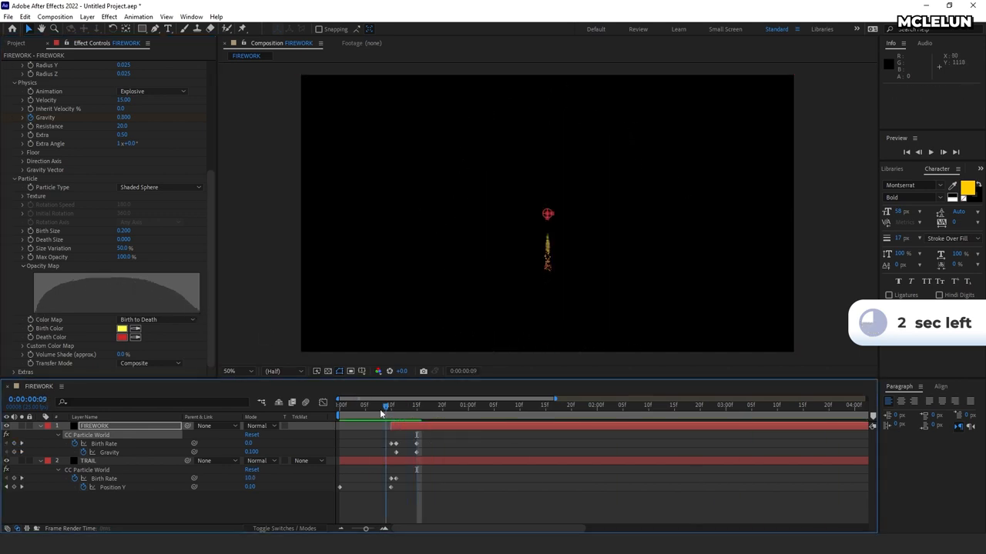
{"action": "left_click_drag", "start_coordinate": [385, 406], "coordinate": [437, 405]}
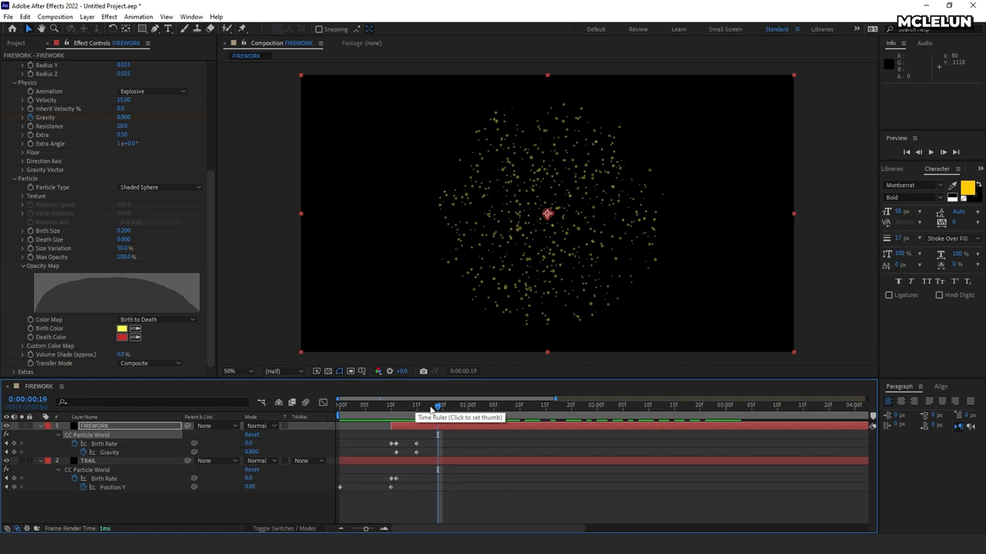
- Apply Echo to the FIREWORK layer with Echo Time -0.08 and 20 echoes
{"action": "left_click", "coordinate": [94, 426]}
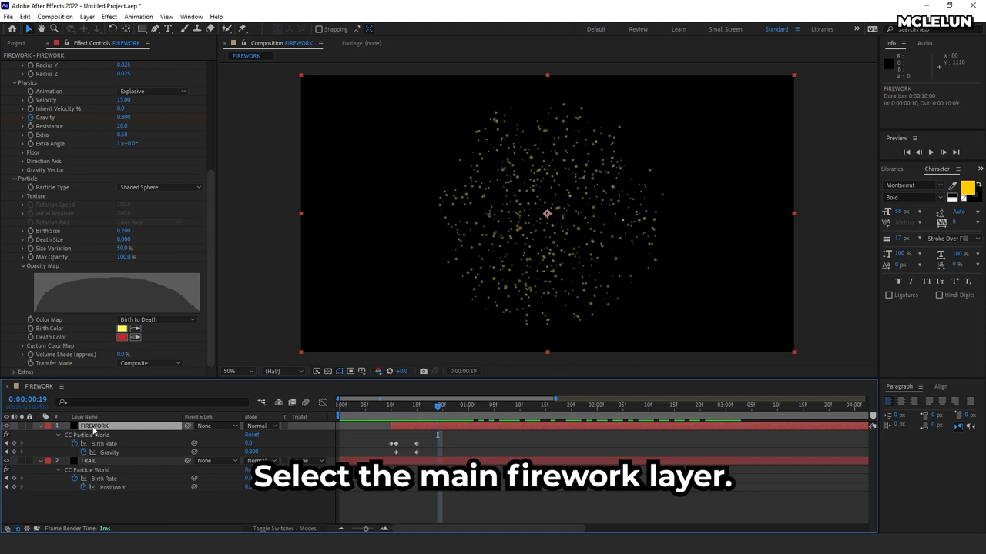
{"action": "left_click", "coordinate": [109, 16]}
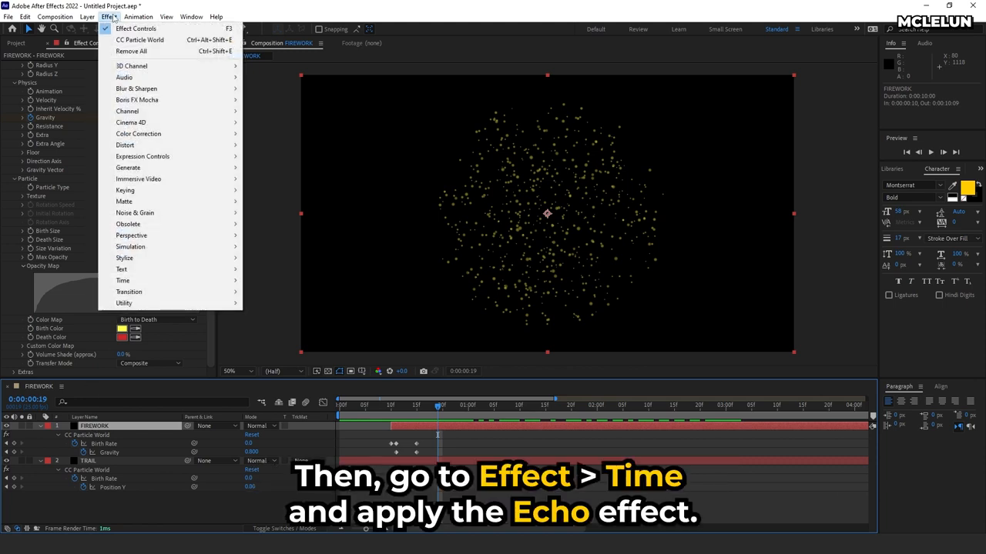
{"action": "mouse_move", "coordinate": [122, 280]}
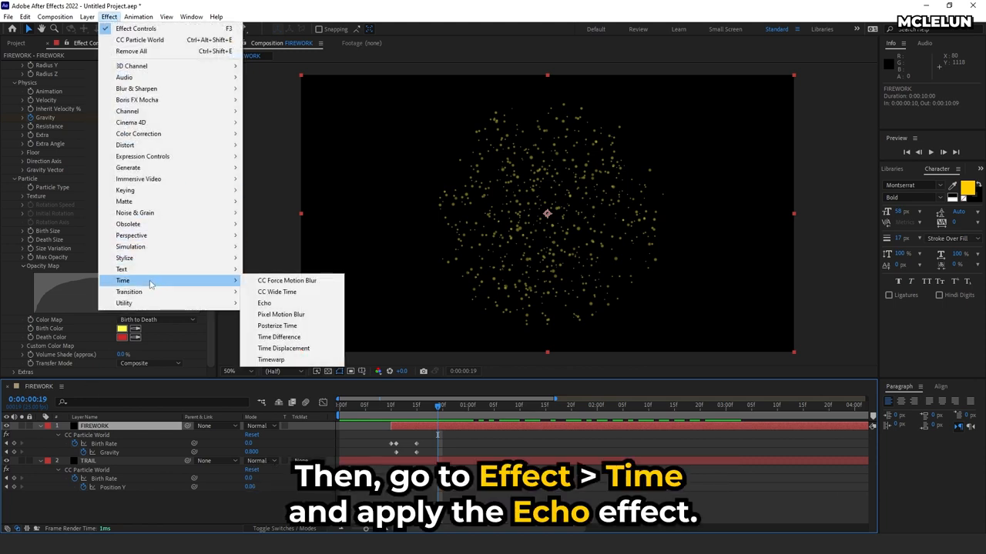
{"action": "left_click", "coordinate": [264, 303]}
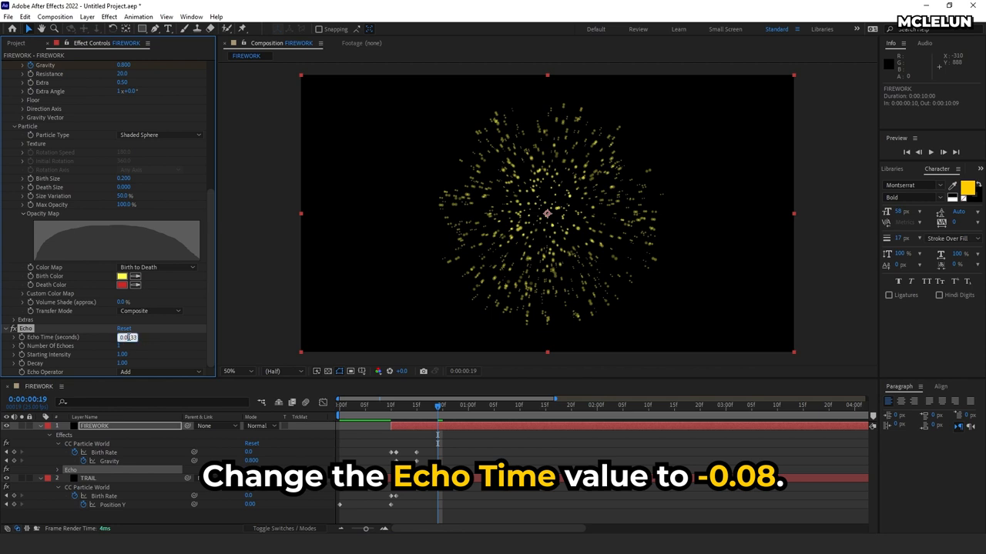
{"action": "type", "text": "-0.080"}
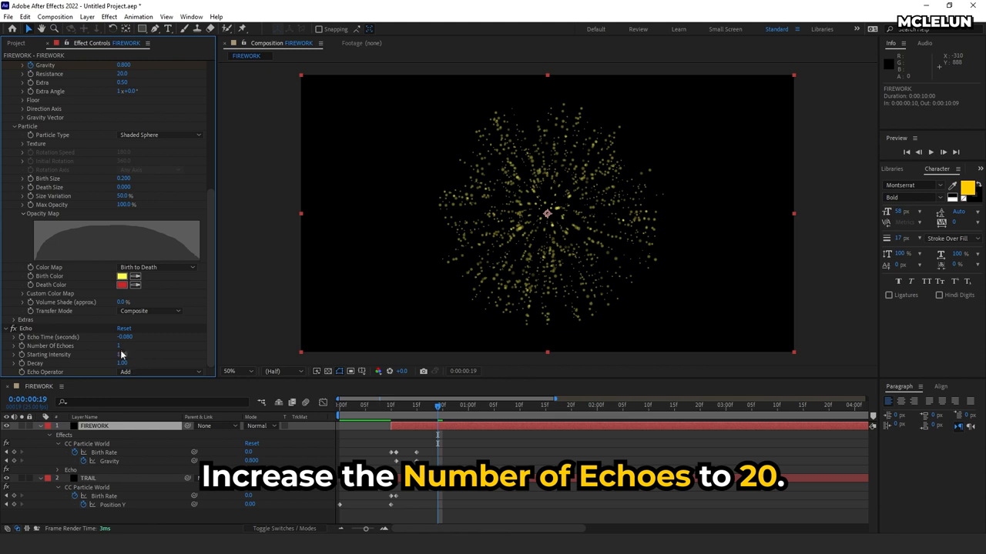
{"action": "type", "text": "20"}
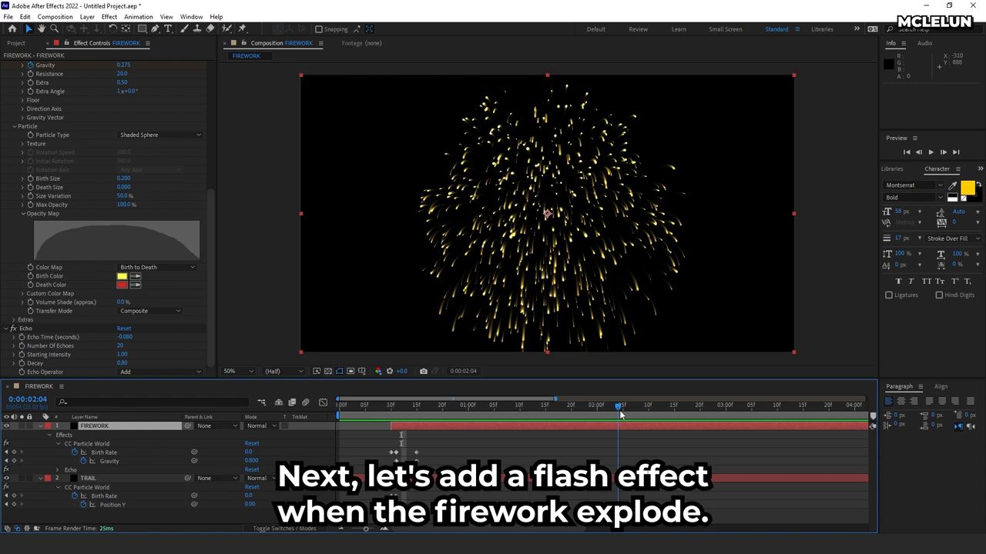
- At the explosion moment, add a Lens Flare to the black solid, centred at 960,540
{"action": "left_click_drag", "start_coordinate": [620, 405], "coordinate": [406, 406]}
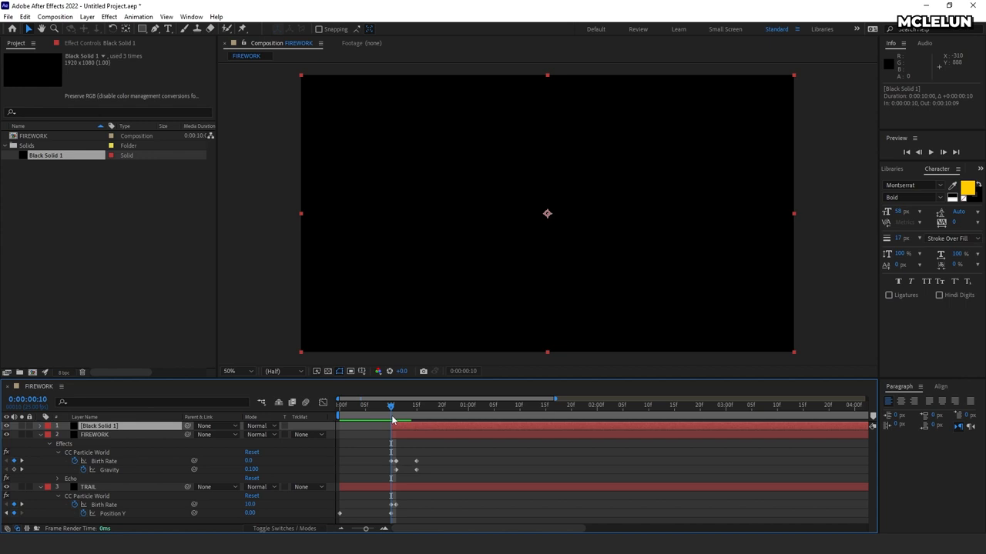
{"action": "left_click", "coordinate": [108, 16]}
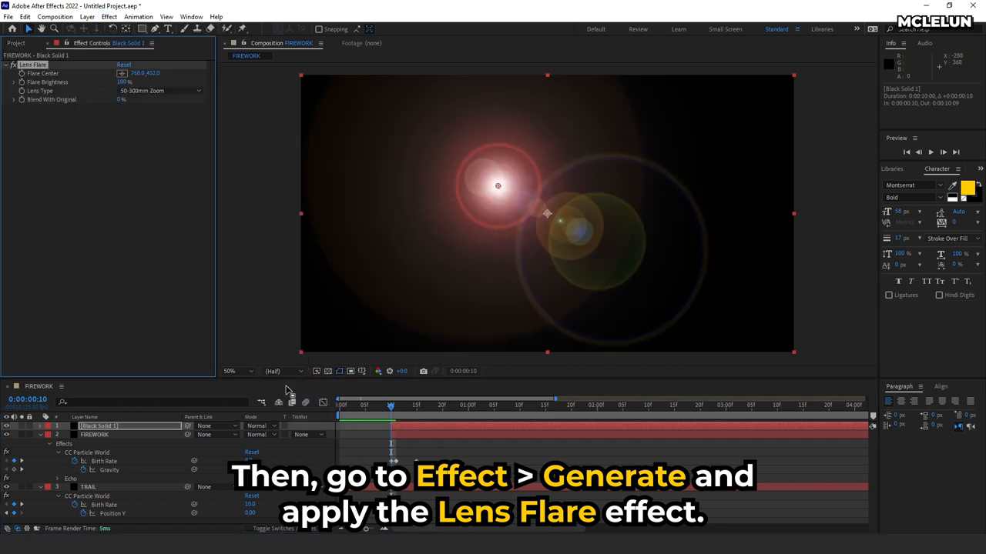
{"action": "left_click_drag", "start_coordinate": [497, 186], "coordinate": [545, 214]}
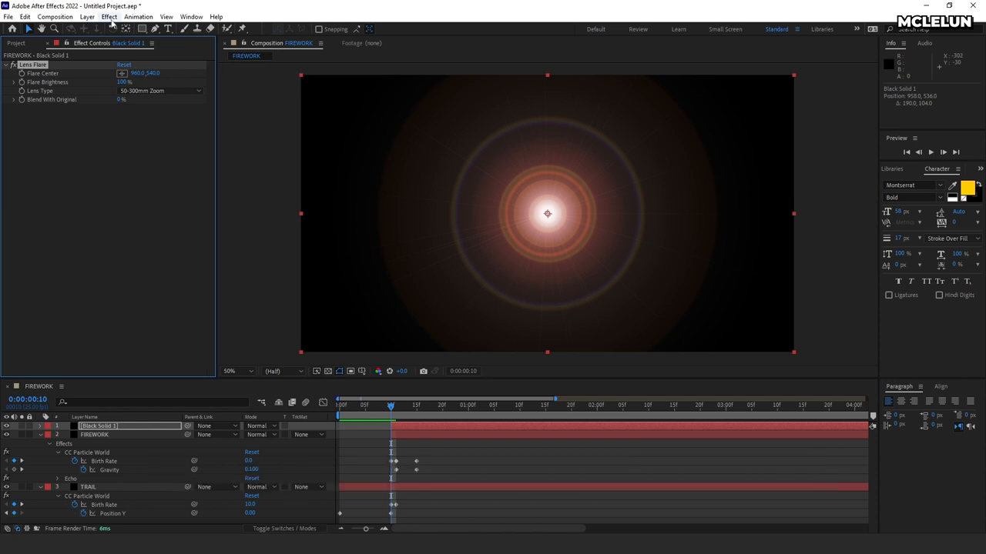
- Add Levels to the flare solid, raising Input Black and Gamma, and set its mode to Screen
{"action": "left_click", "coordinate": [108, 16]}
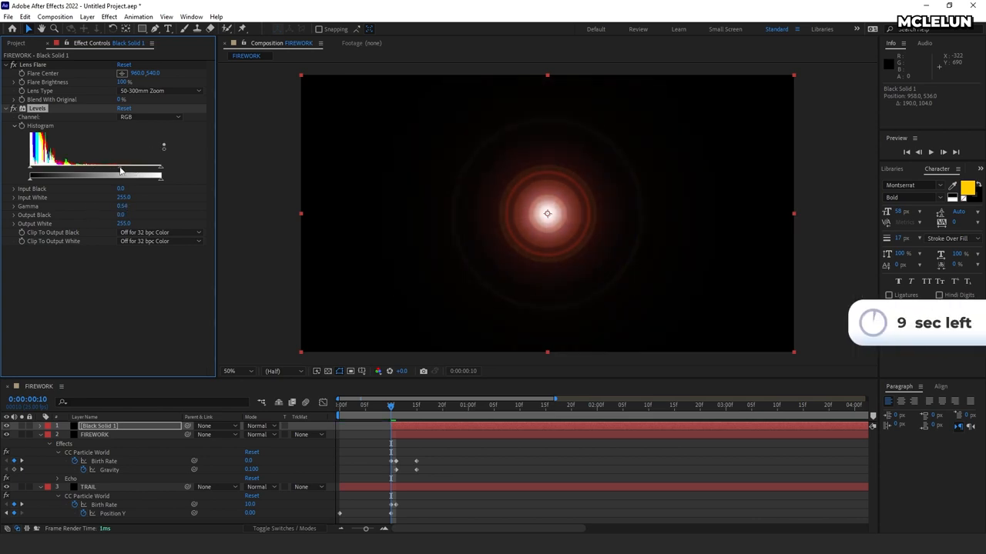
{"action": "left_click_drag", "start_coordinate": [29, 175], "coordinate": [49, 175]}
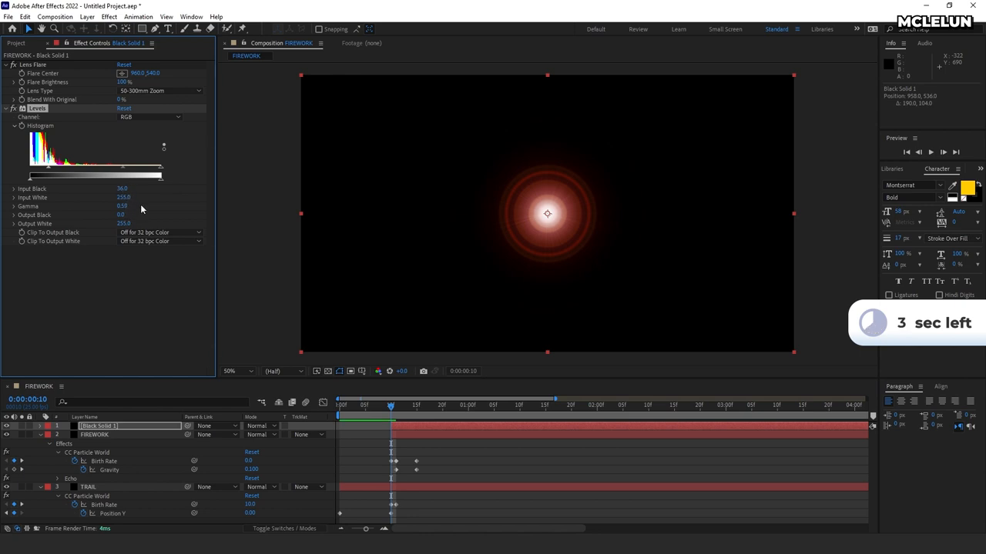
{"action": "left_click_drag", "start_coordinate": [49, 177], "coordinate": [60, 177]}
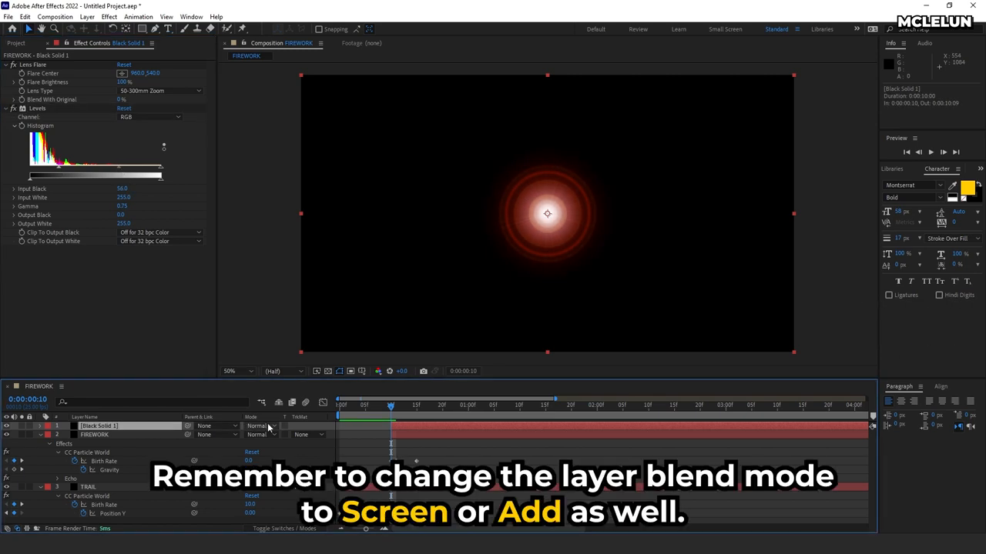
{"action": "left_click", "coordinate": [262, 426]}
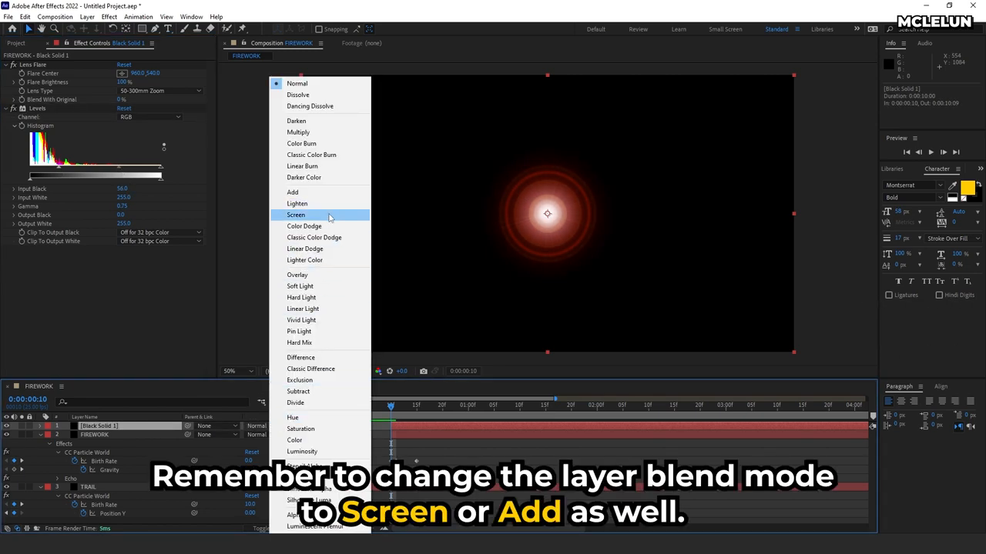
{"action": "left_click", "coordinate": [295, 215]}
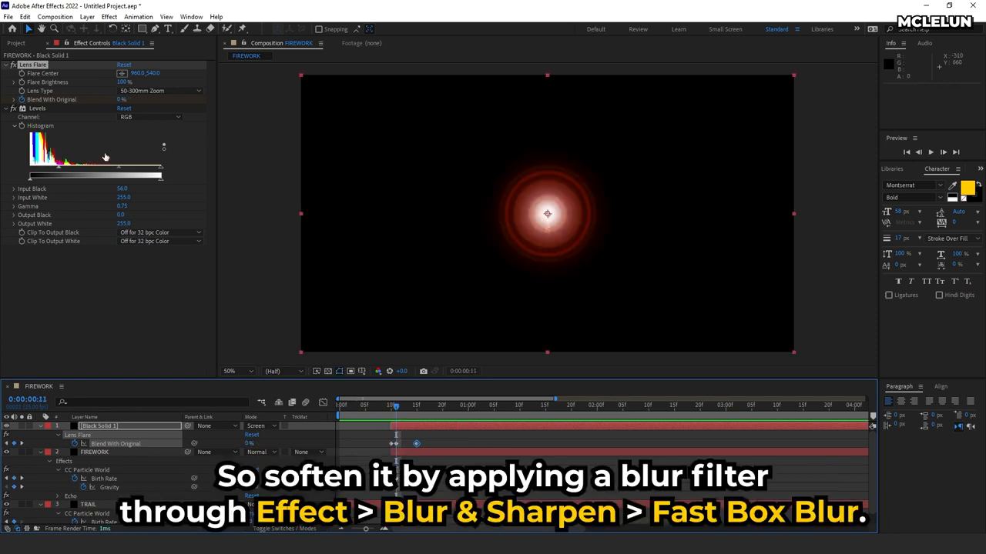
- Apply Fast Box Blur to the flare solid with Blur Radius 5.0
{"action": "left_click", "coordinate": [109, 17]}
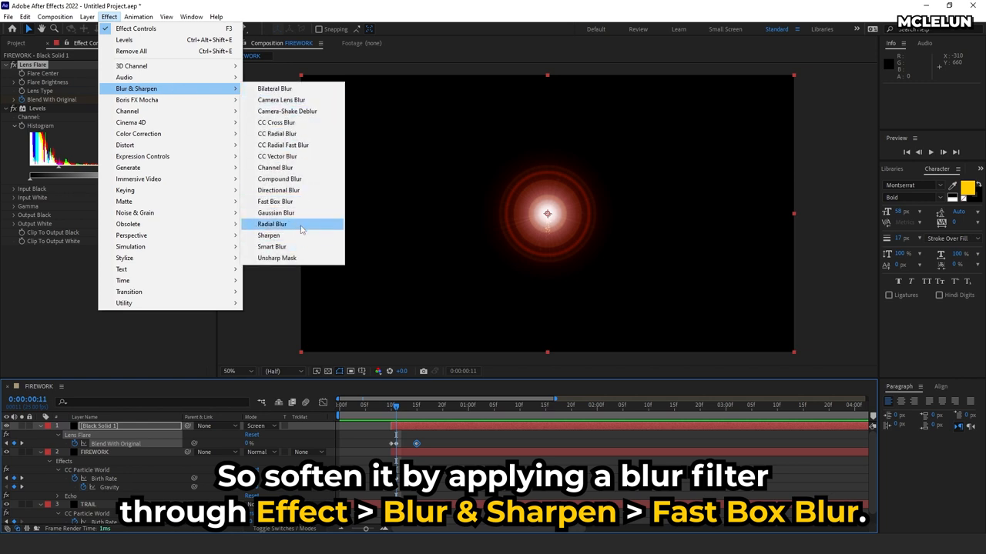
{"action": "left_click", "coordinate": [275, 201]}
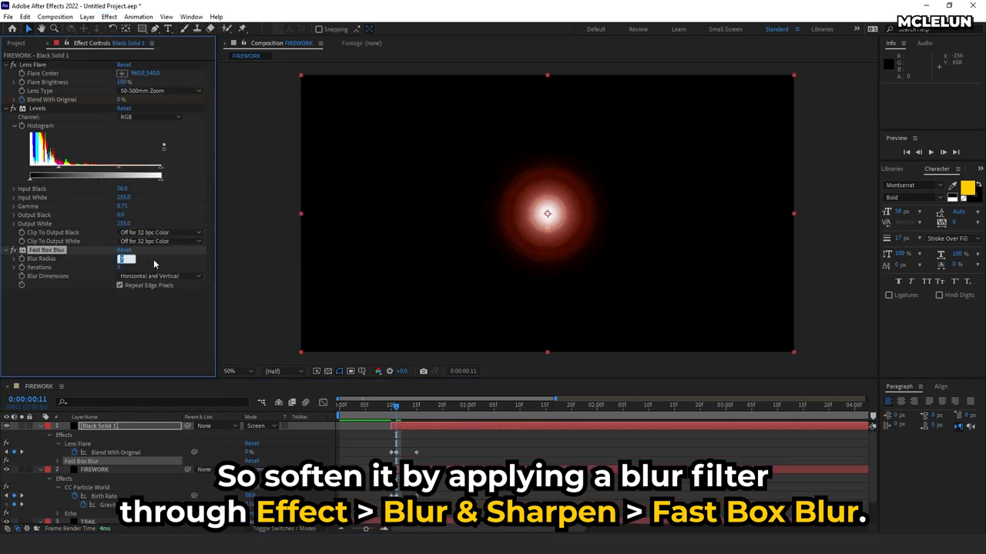
{"action": "type", "text": "5.0"}
{"action": "left_click", "coordinate": [129, 426]}
{"action": "type", "text": "FLASH"}
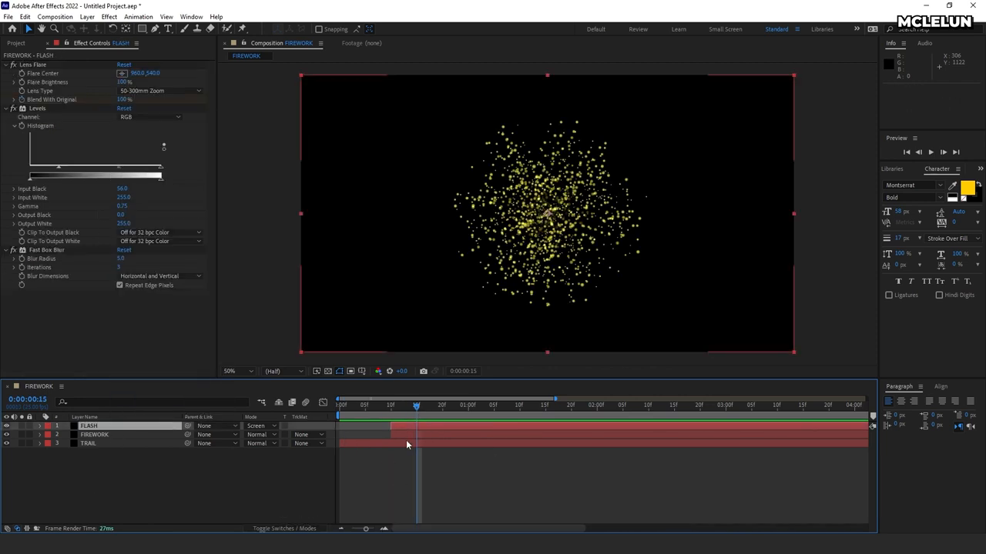
- Pre-compose the FLASH, FIREWORK and TRAIL layers into a FIREWORK_1 composition
{"action": "left_click", "coordinate": [87, 16]}
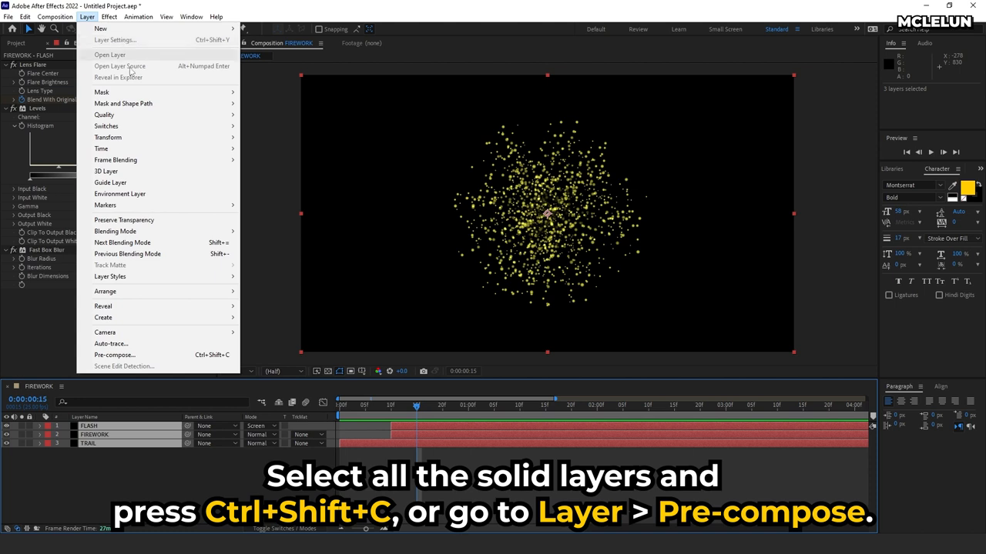
{"action": "left_click", "coordinate": [115, 355]}
{"action": "type", "text": "FIREWORK1"}
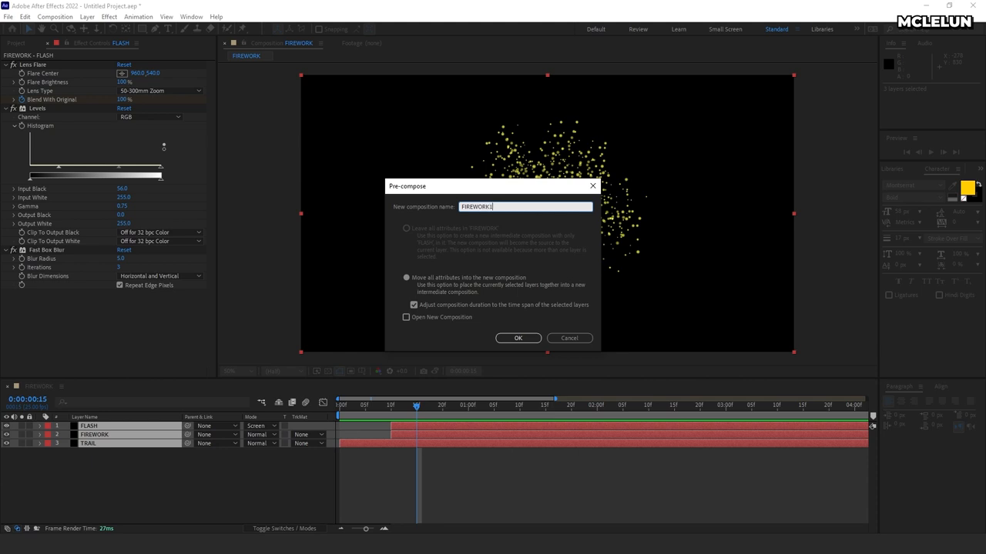
{"action": "left_click", "coordinate": [517, 338]}
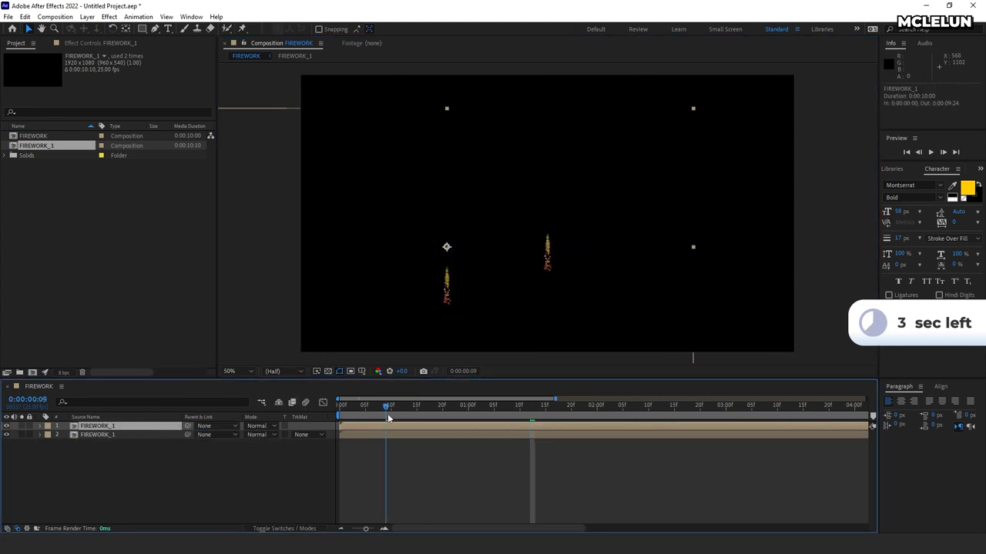
- Set the FIREWORK_1 copy's blending mode to Screen
{"action": "left_click", "coordinate": [260, 426]}
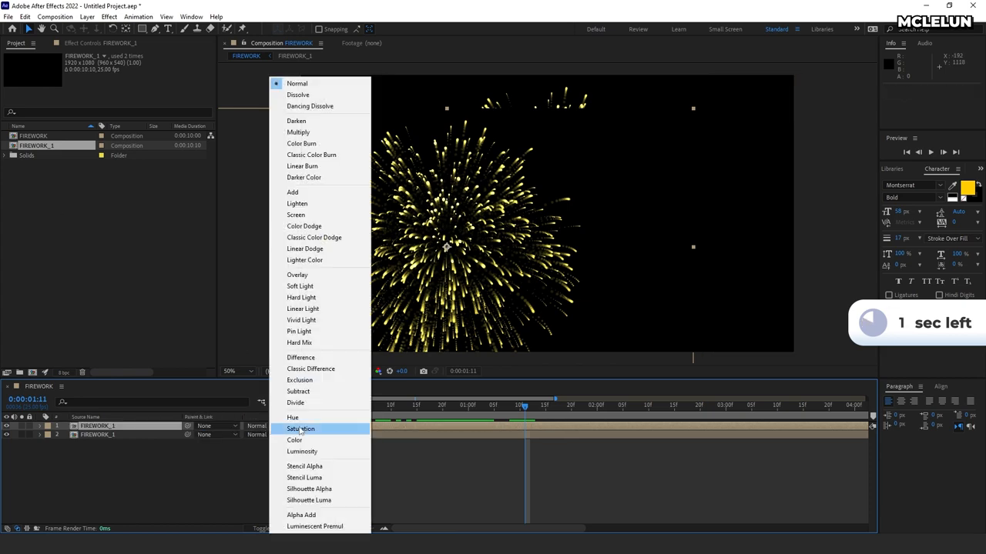
{"action": "left_click", "coordinate": [296, 215]}
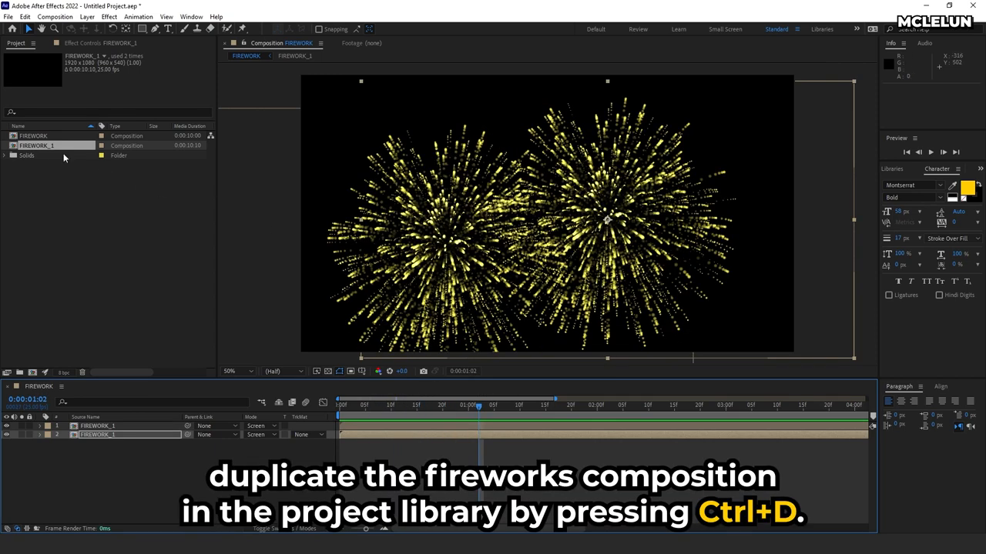
- Duplicate FIREWORK_1 as FIREWORK_2, open it, and reveal CC Particle World Extras
{"action": "key", "text": "ctrl+d"}
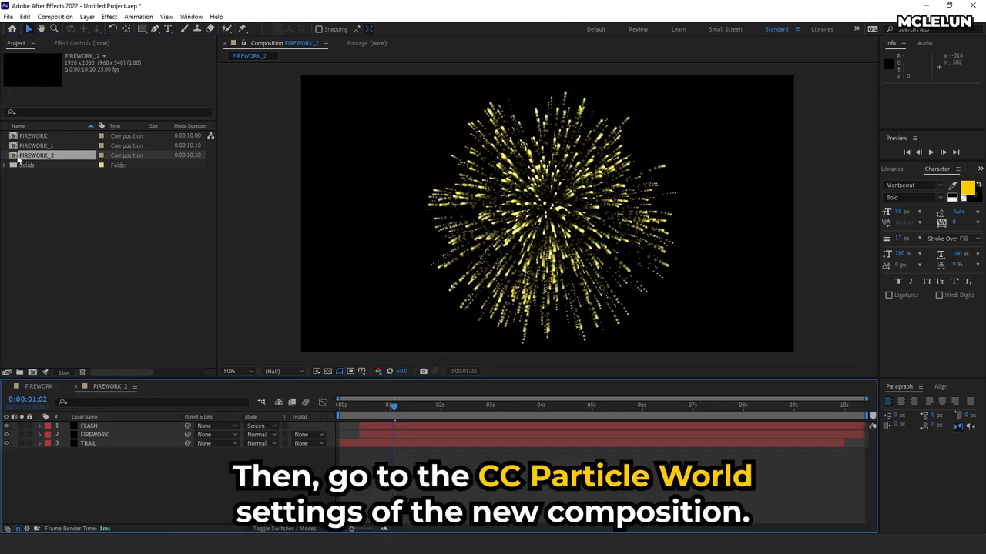
{"action": "left_click", "coordinate": [94, 434]}
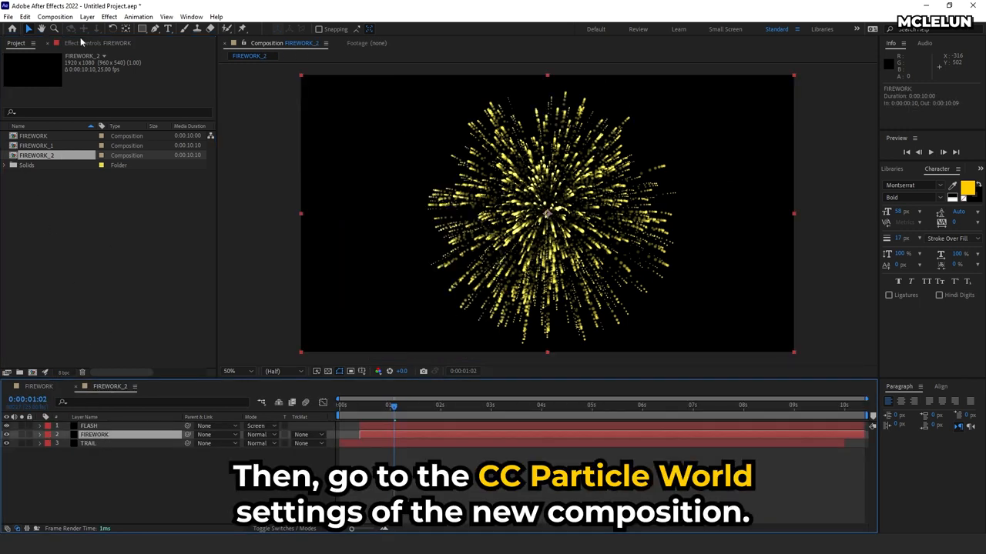
{"action": "left_click", "coordinate": [91, 43]}
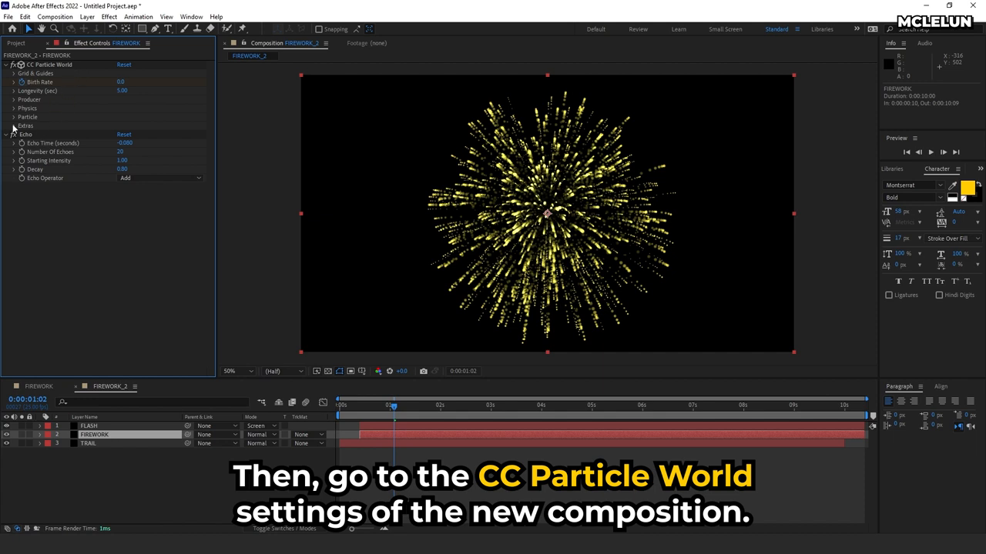
{"action": "left_click", "coordinate": [14, 124]}
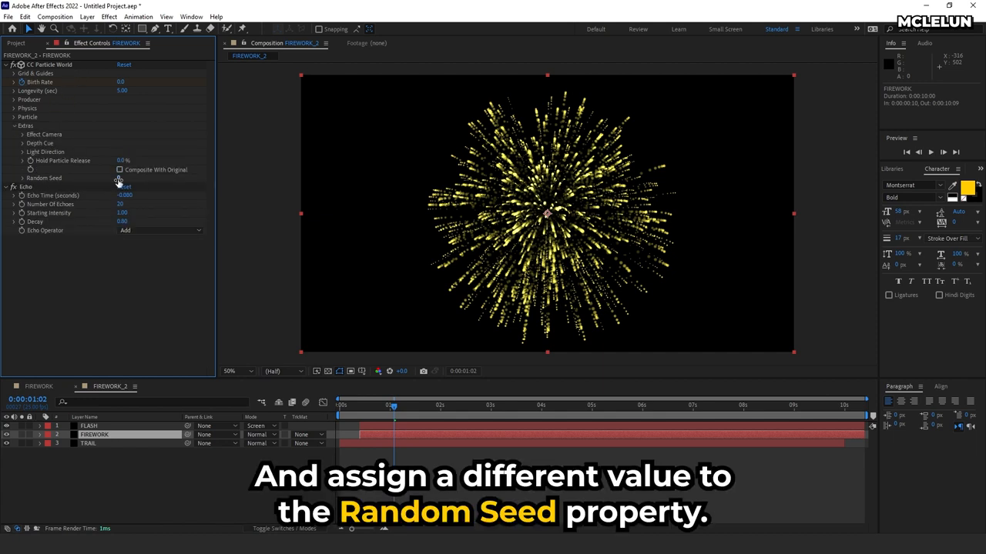